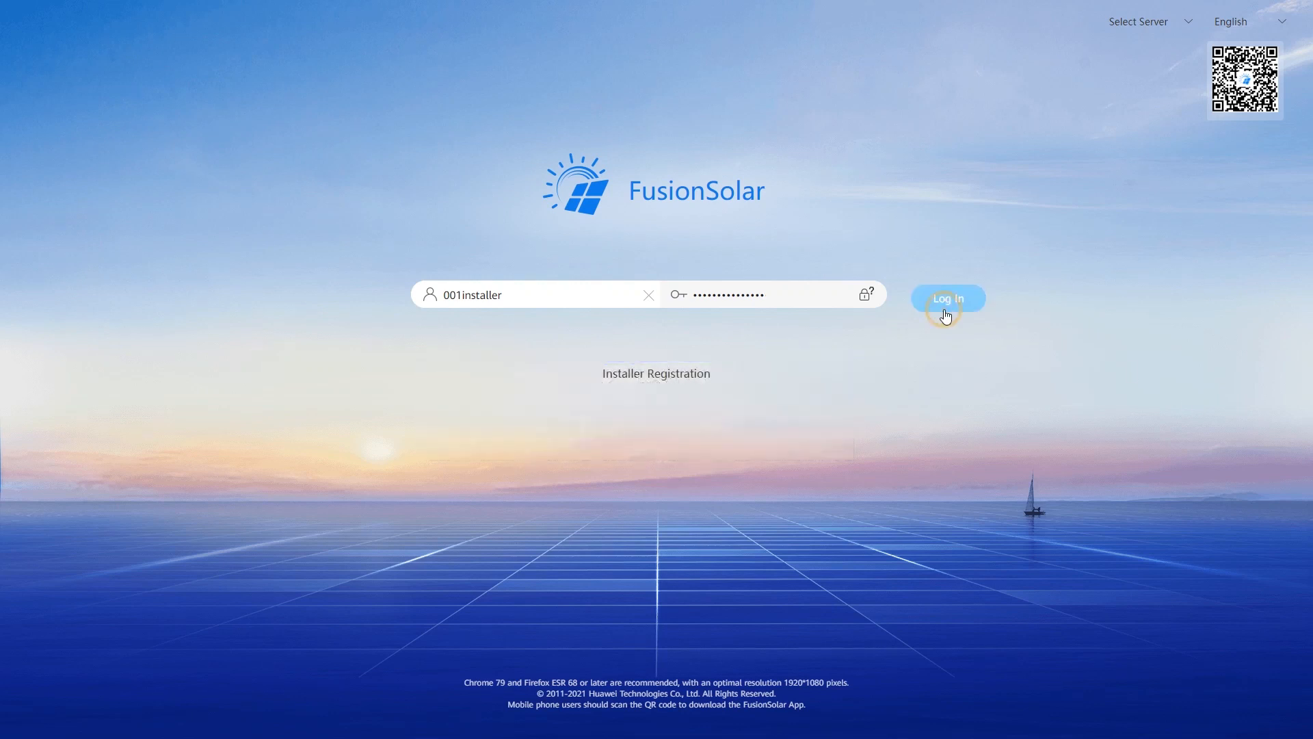
Step: Log in as the installer and open the empty Plant Management list
left_click(947, 298)
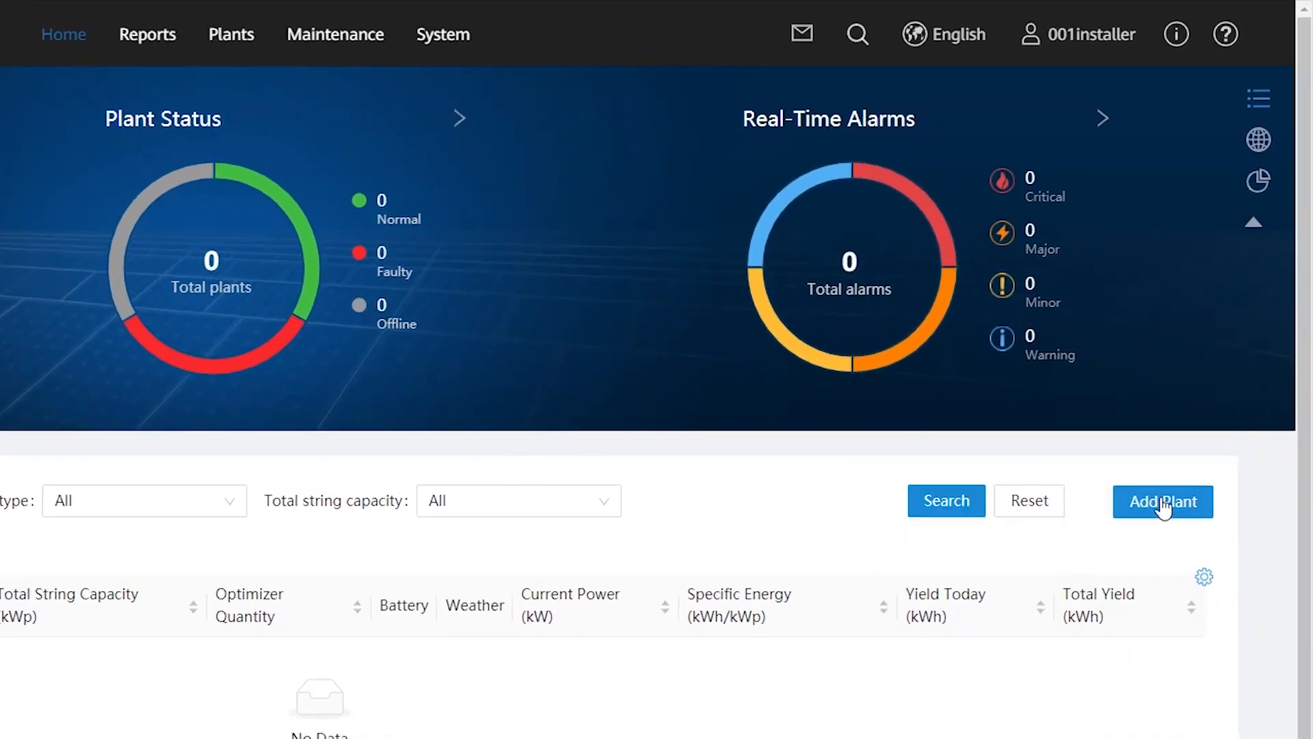
left_click(1162, 501)
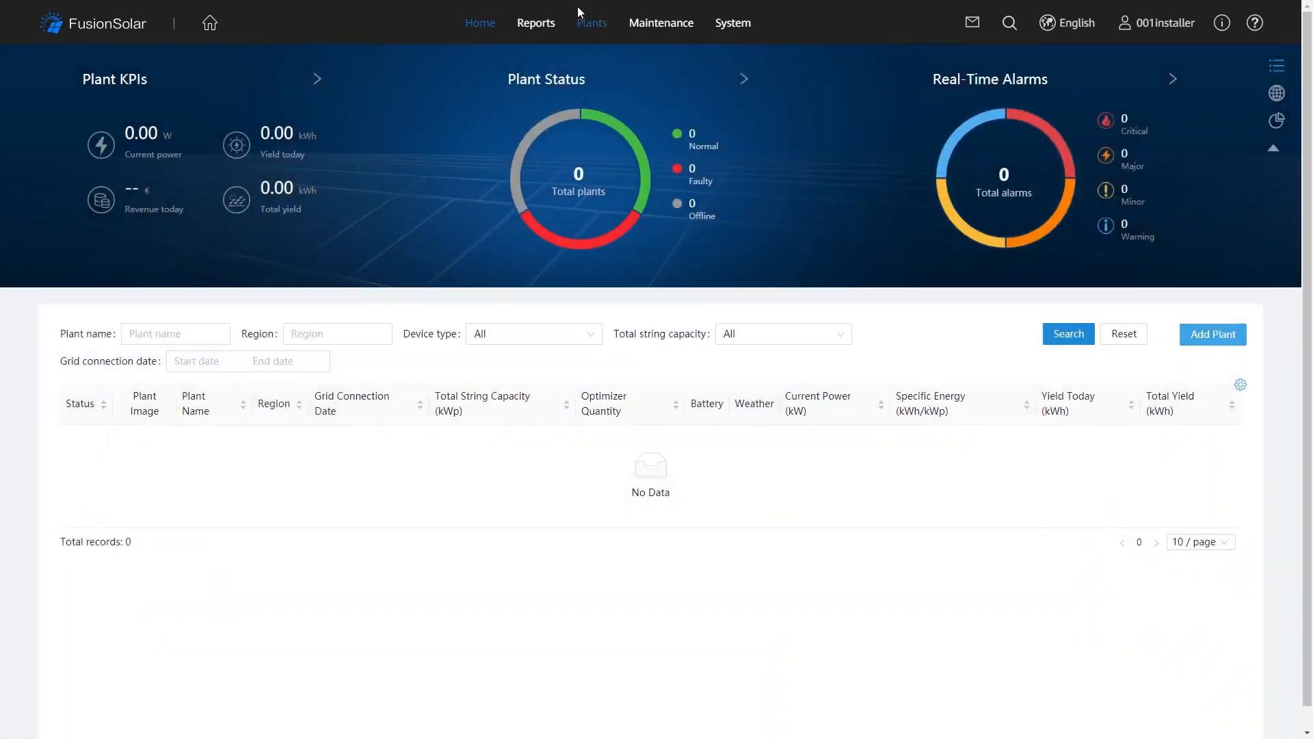
left_click(591, 23)
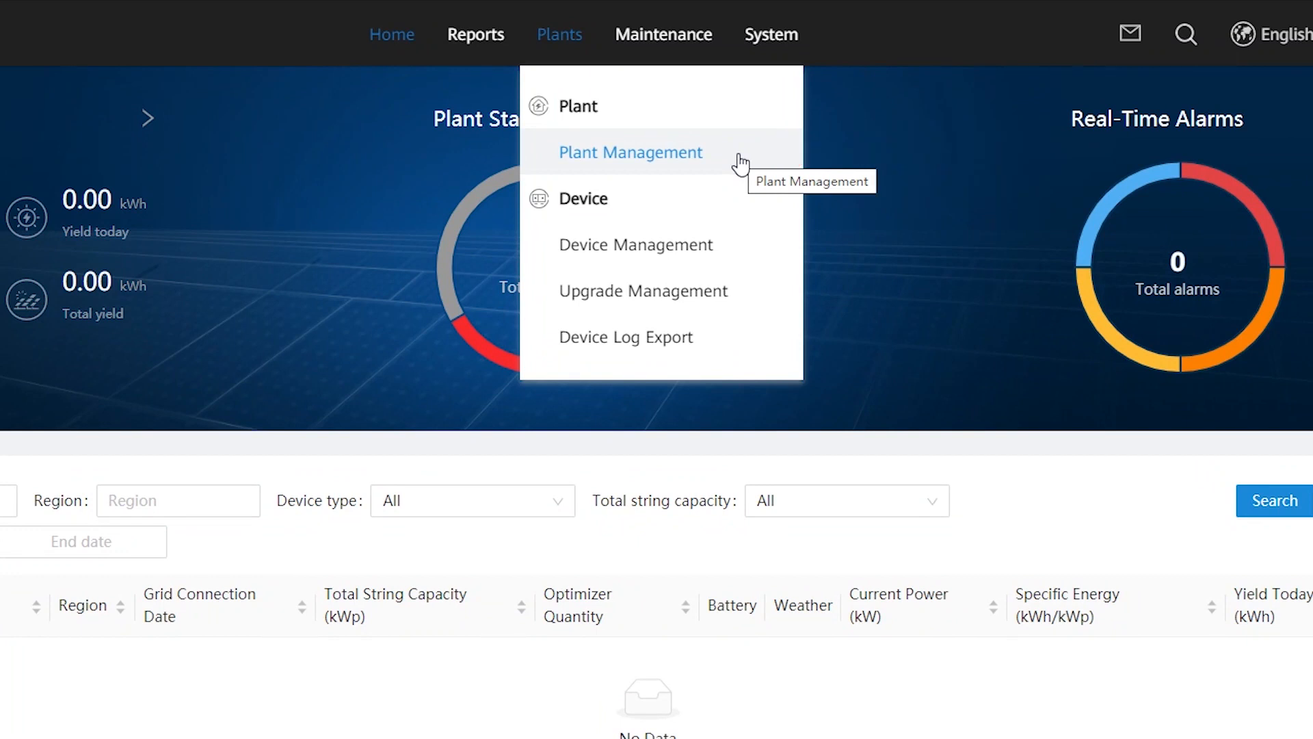
left_click(631, 152)
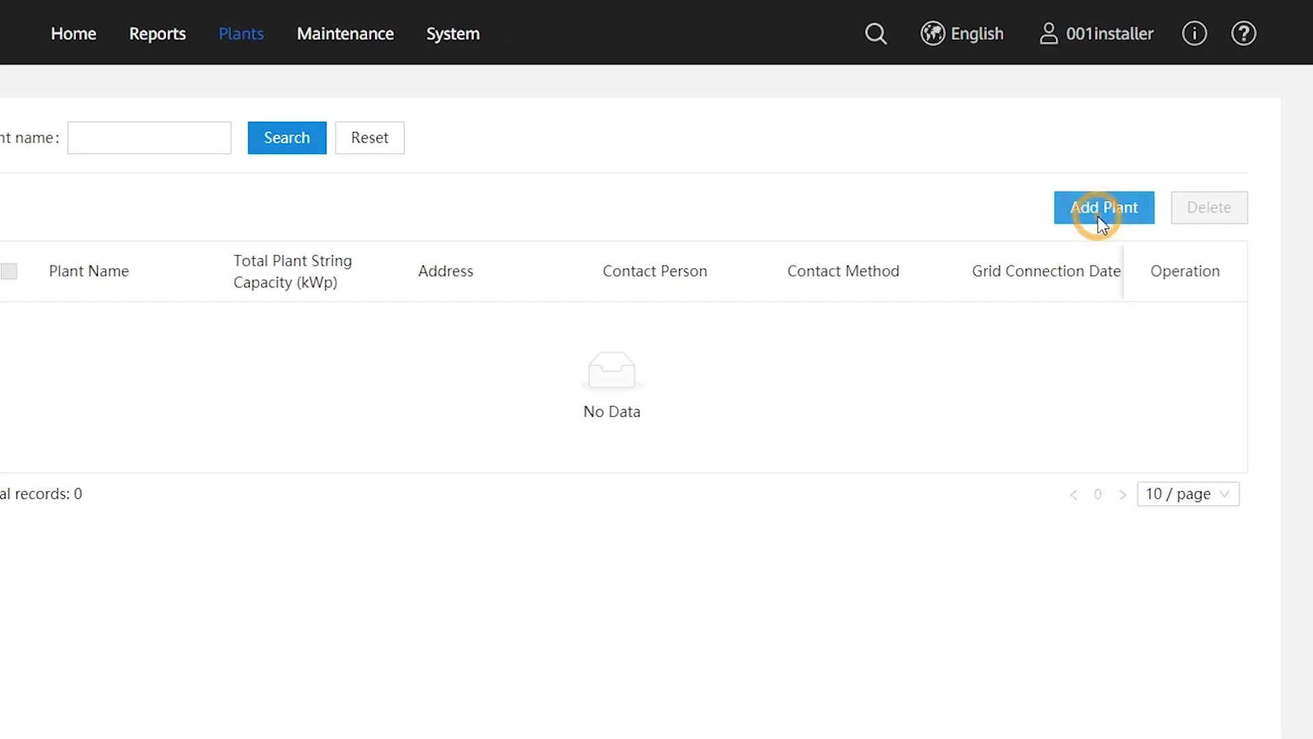
Step: Add a plant named 'My Plant' with owner's authorization ticked, and proceed
left_click(1103, 206)
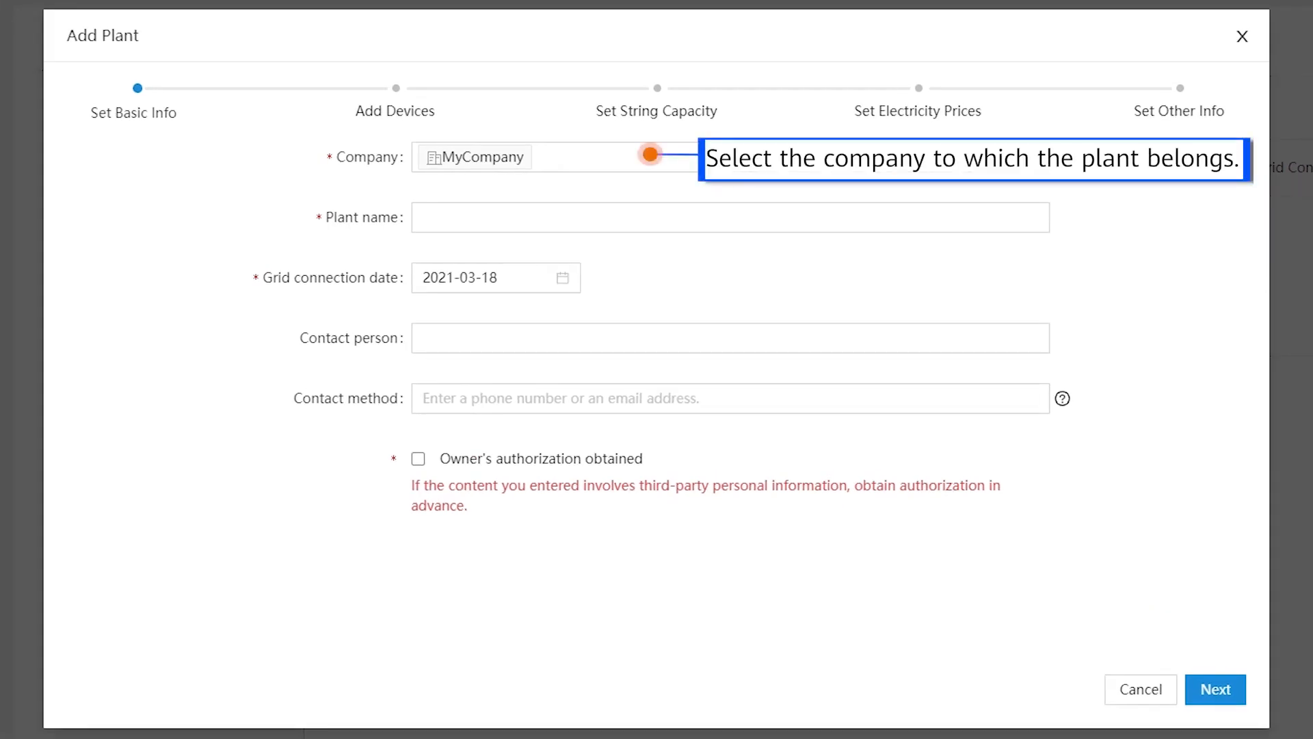
type("My Plant")
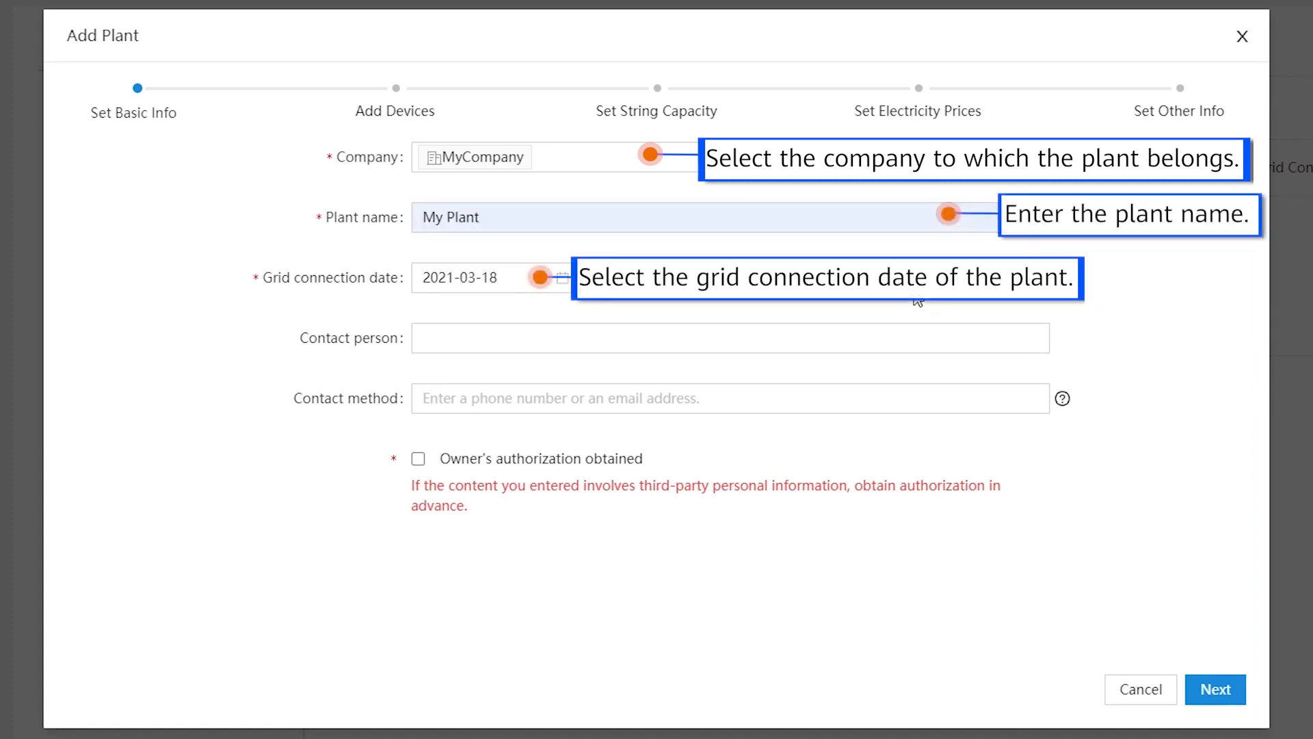
left_click(418, 458)
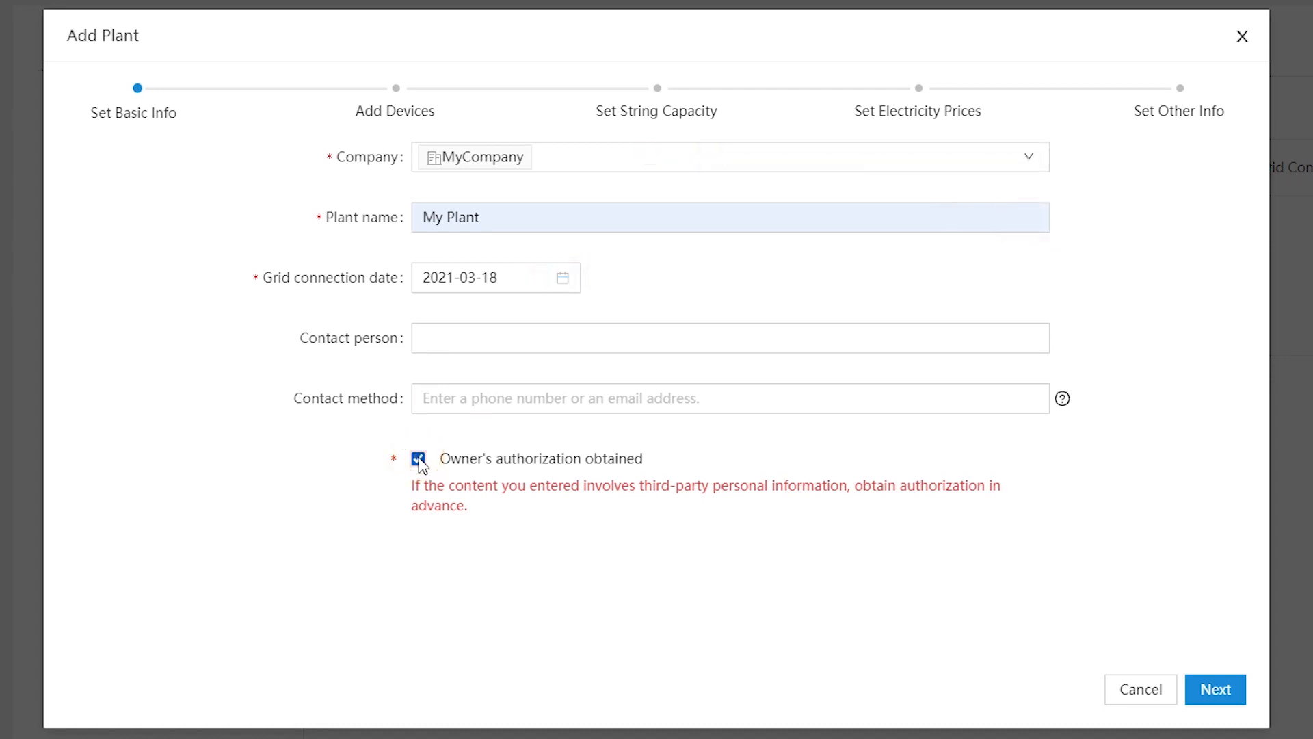
left_click(1215, 689)
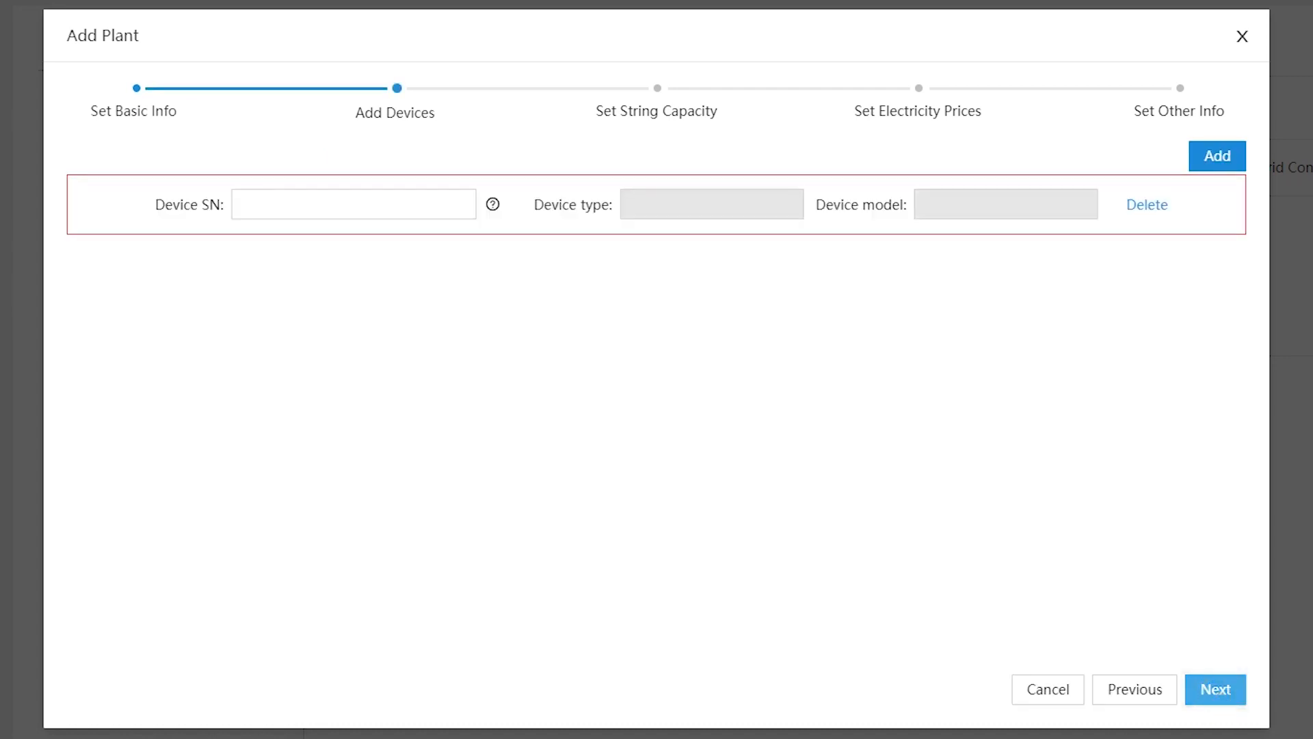
Step: Add device SN 1056HJK1821C and check the SmartLogger group's devices, then proceed
type("1056HJK1821C")
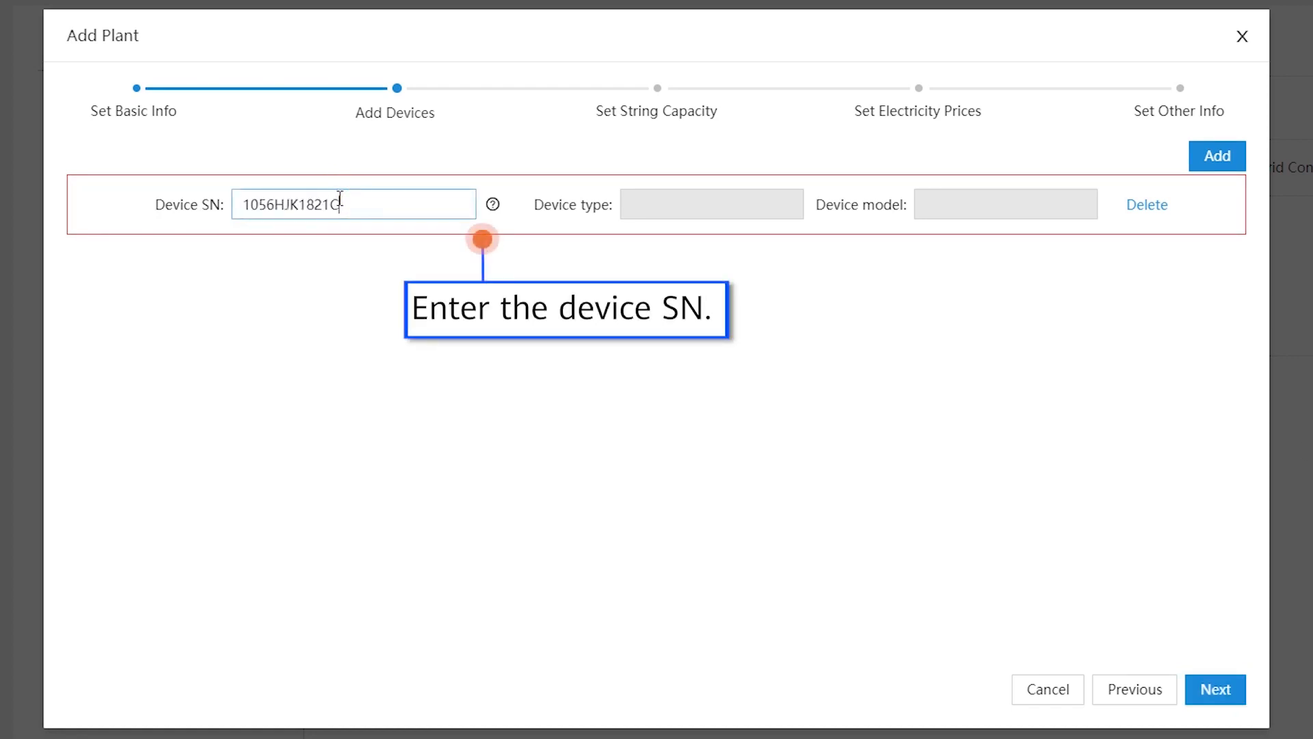
left_click(1217, 156)
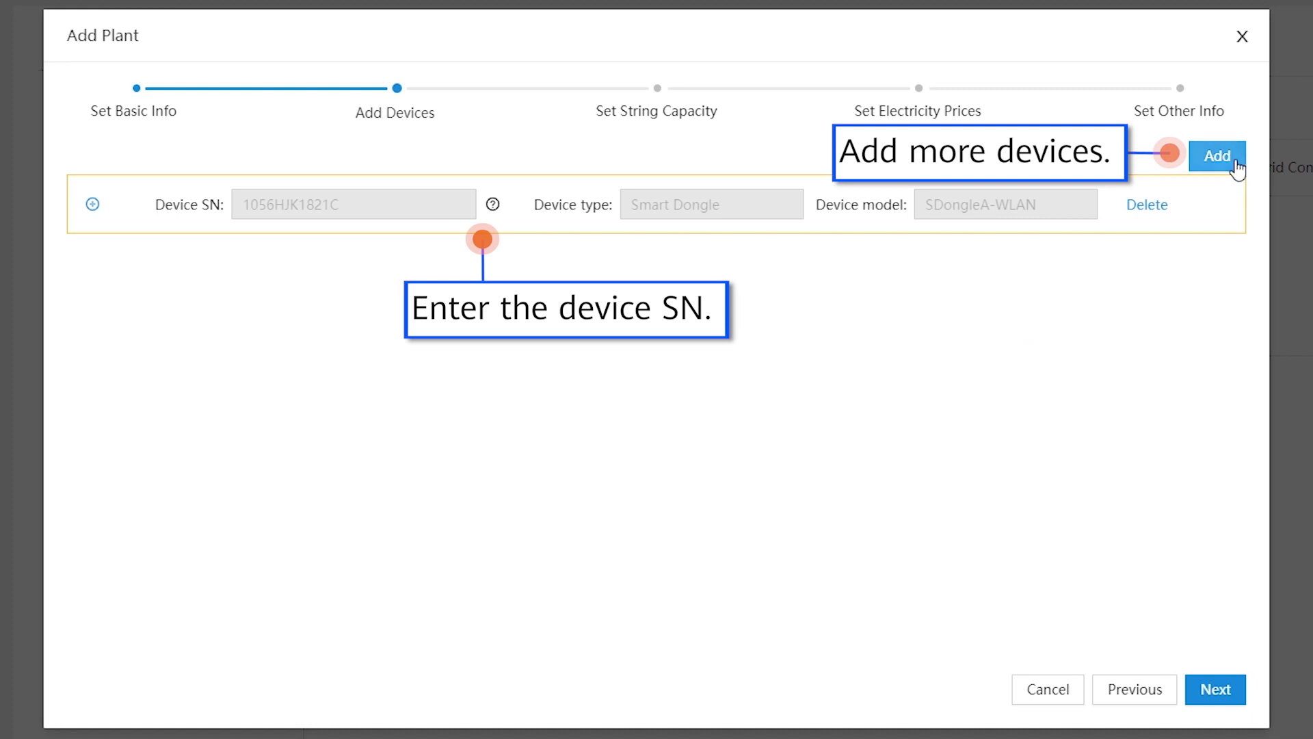
left_click(1216, 155)
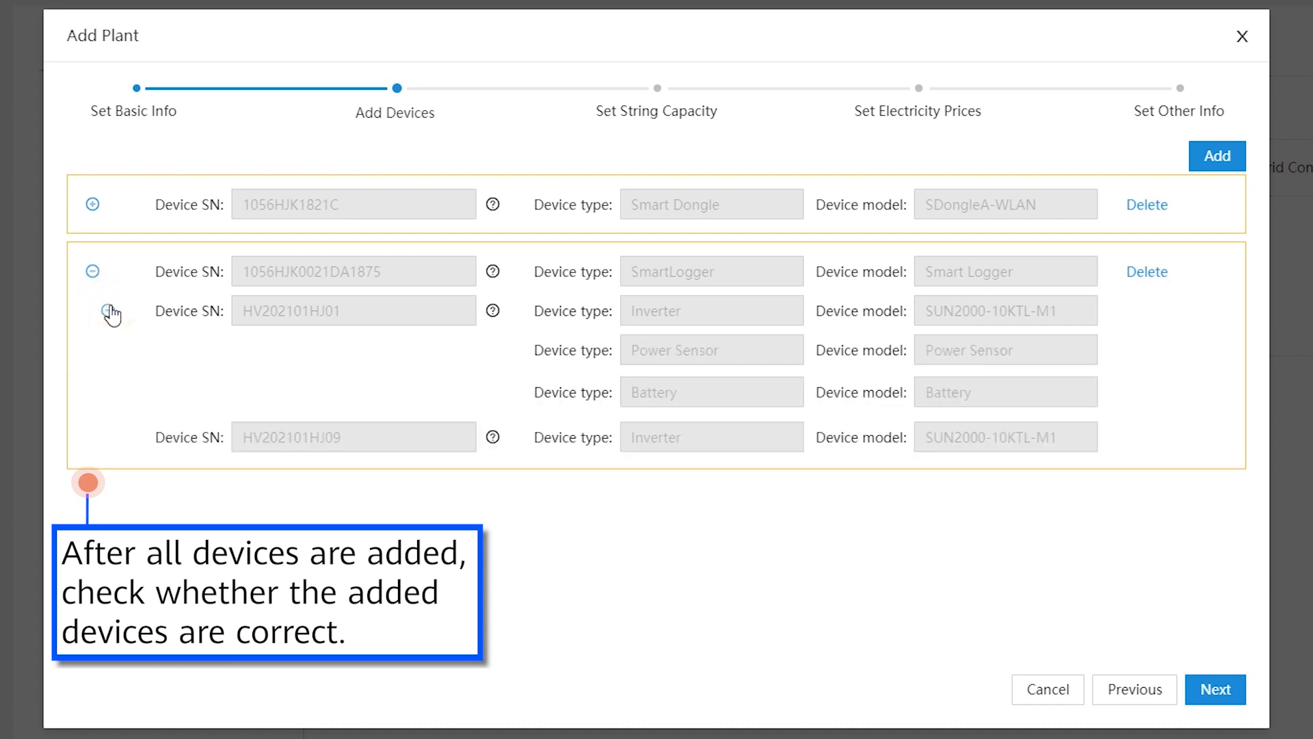
left_click(107, 310)
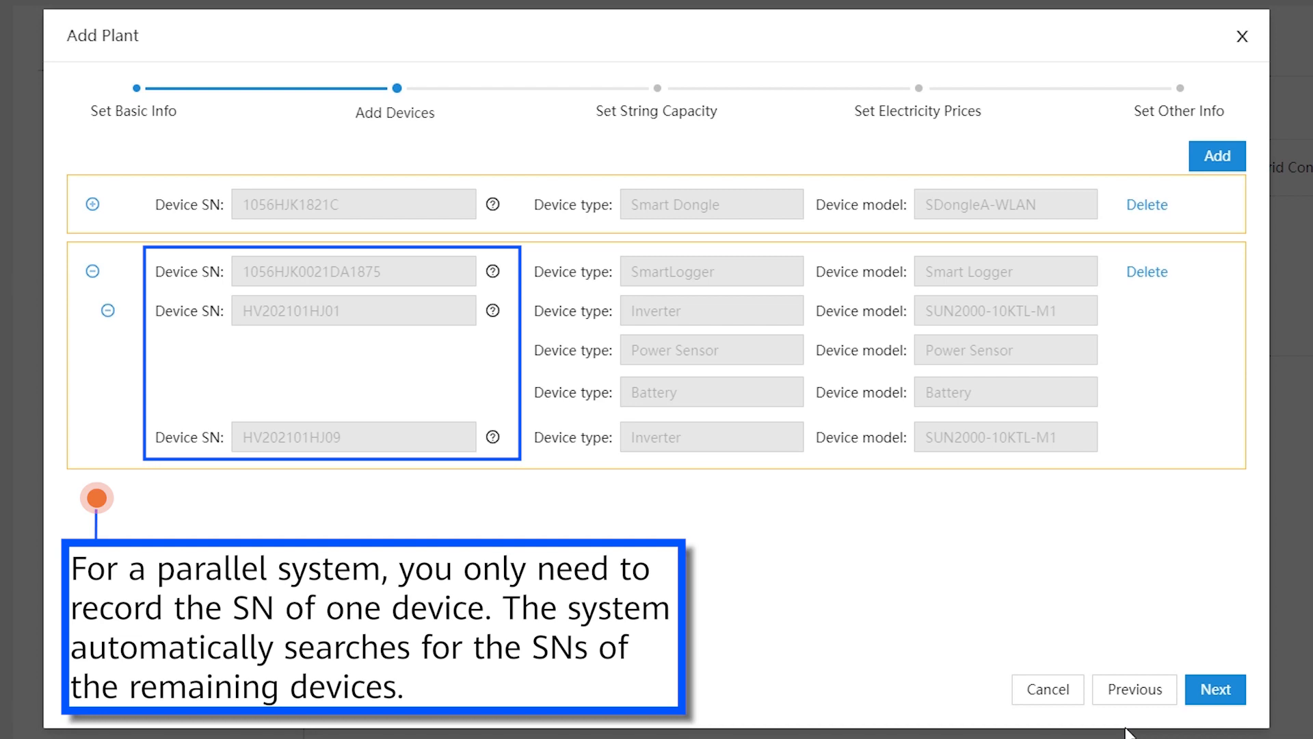
left_click(1215, 689)
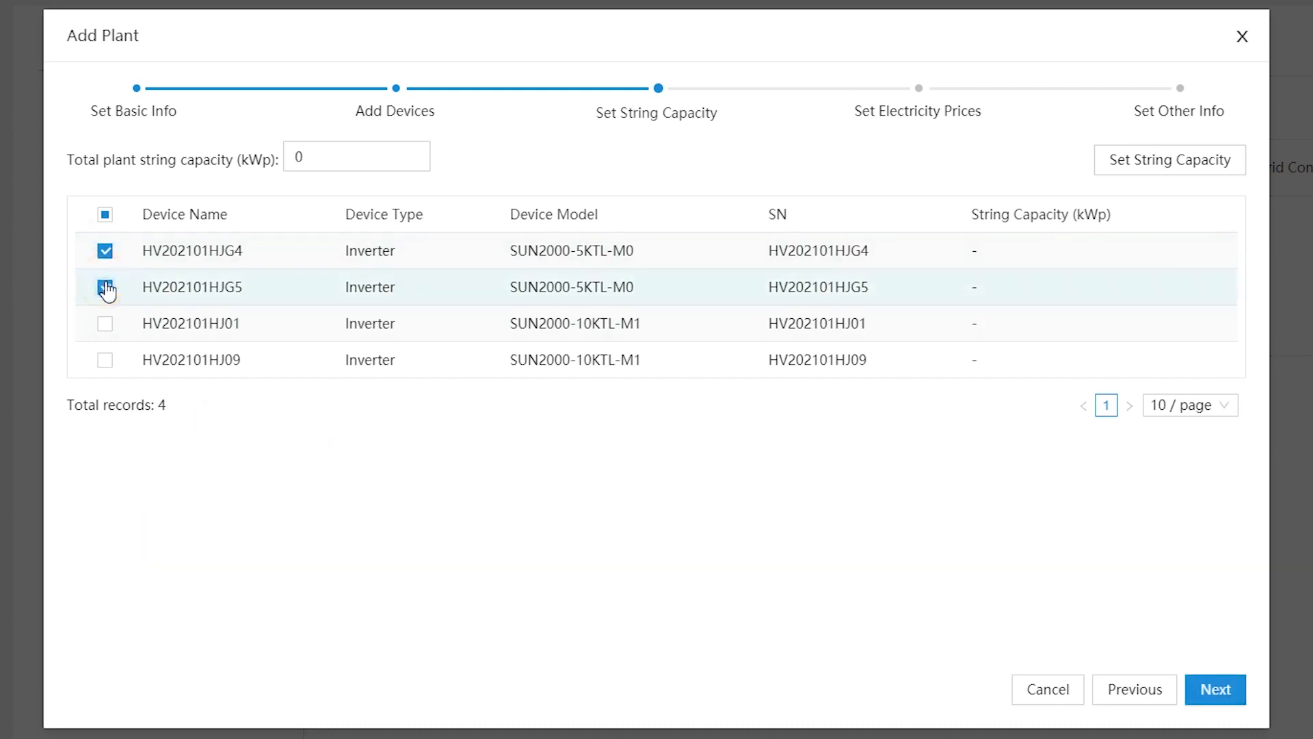
Step: Batch-apply a 250 Wp string capacity to the selected inverters, then proceed
left_click(1168, 159)
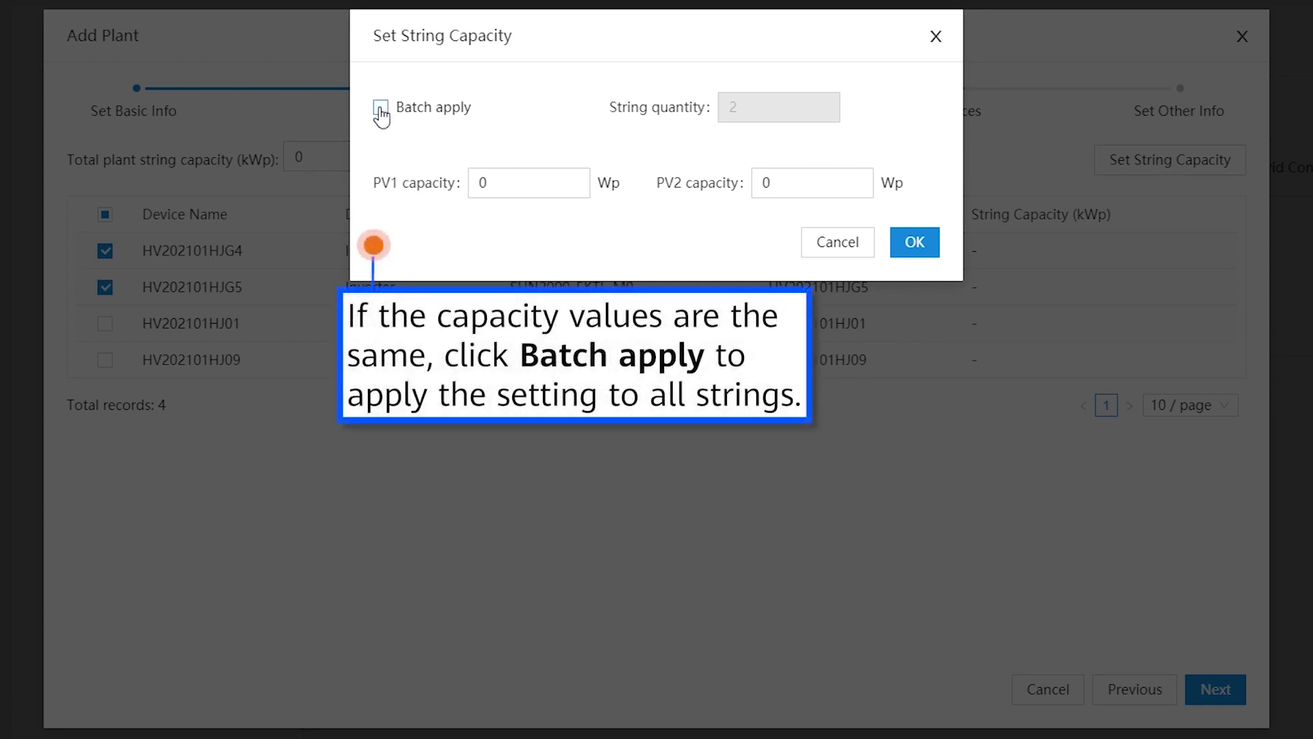
left_click(381, 107)
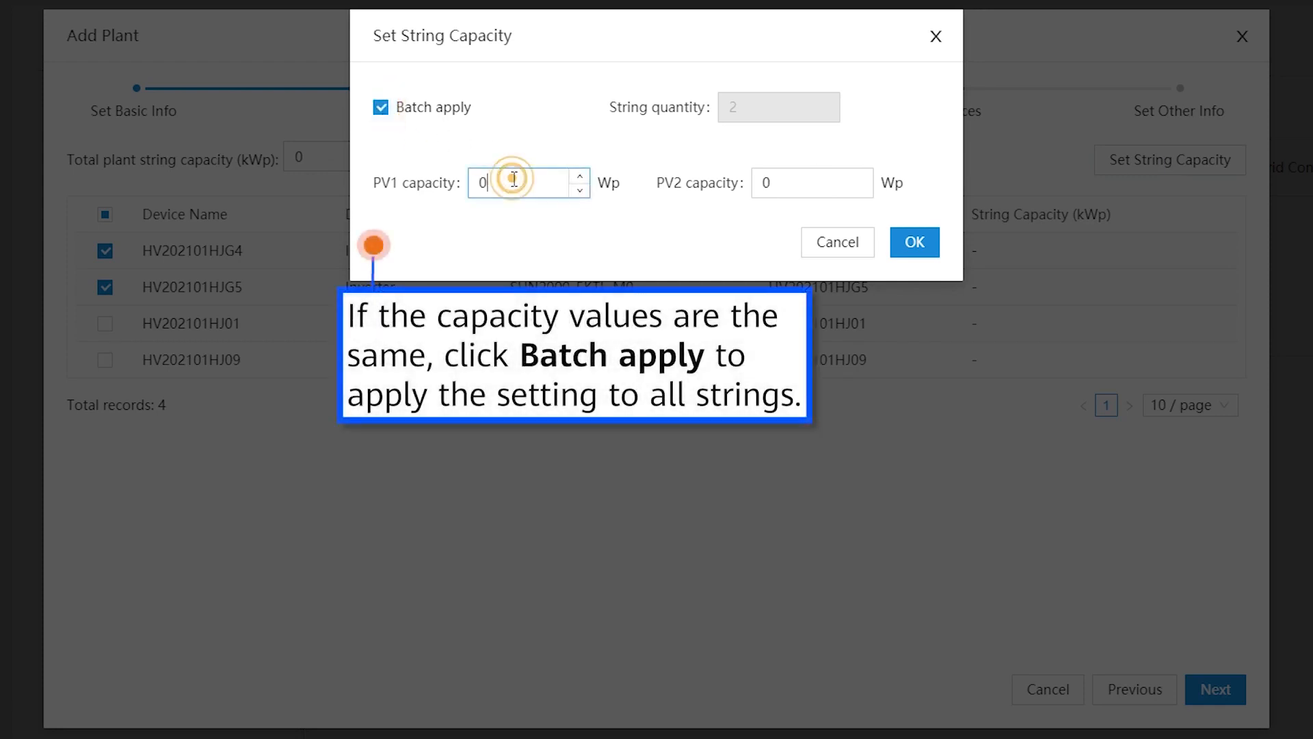
type("250")
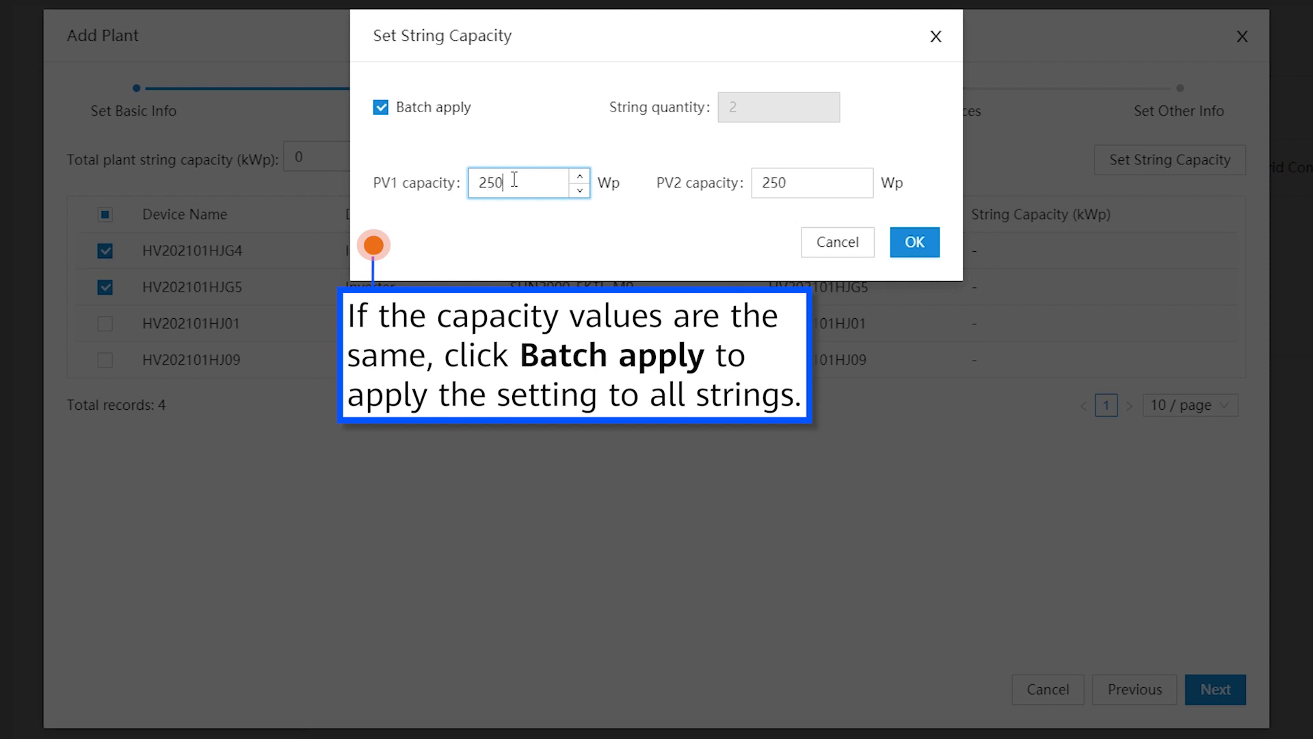
left_click(913, 242)
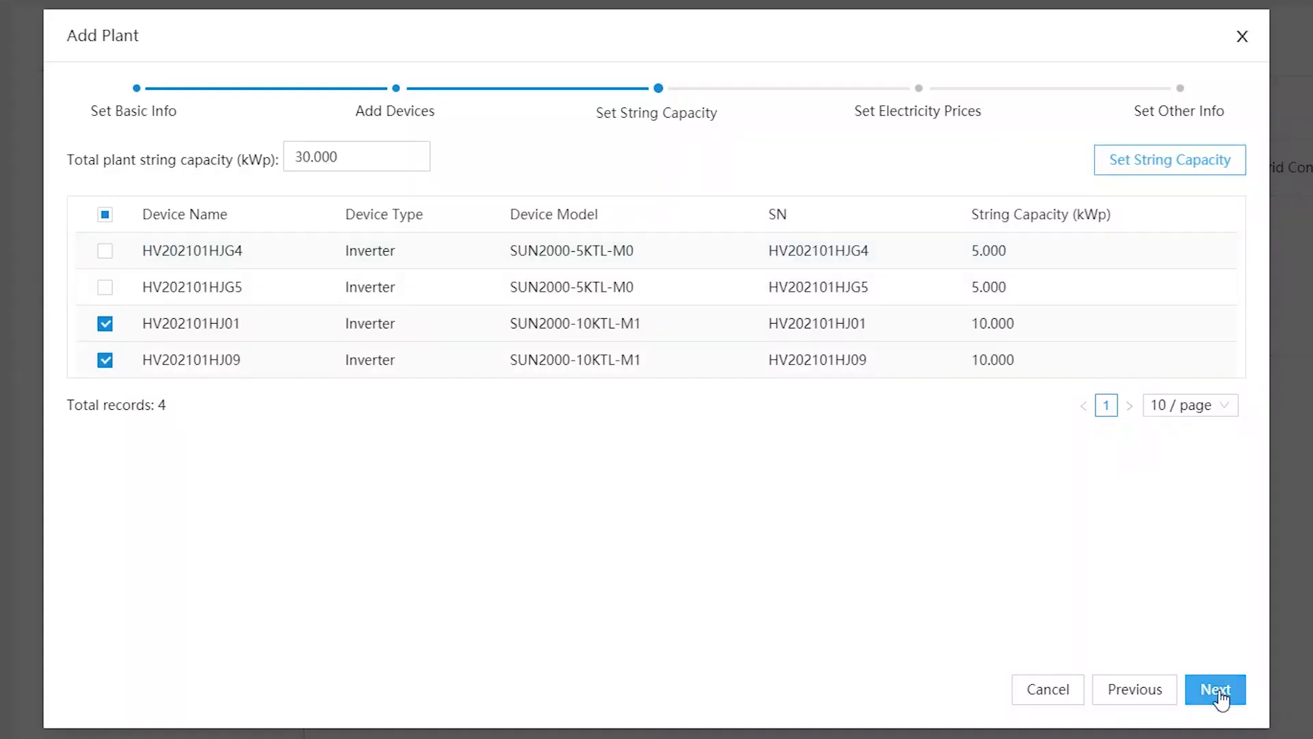
left_click(1213, 689)
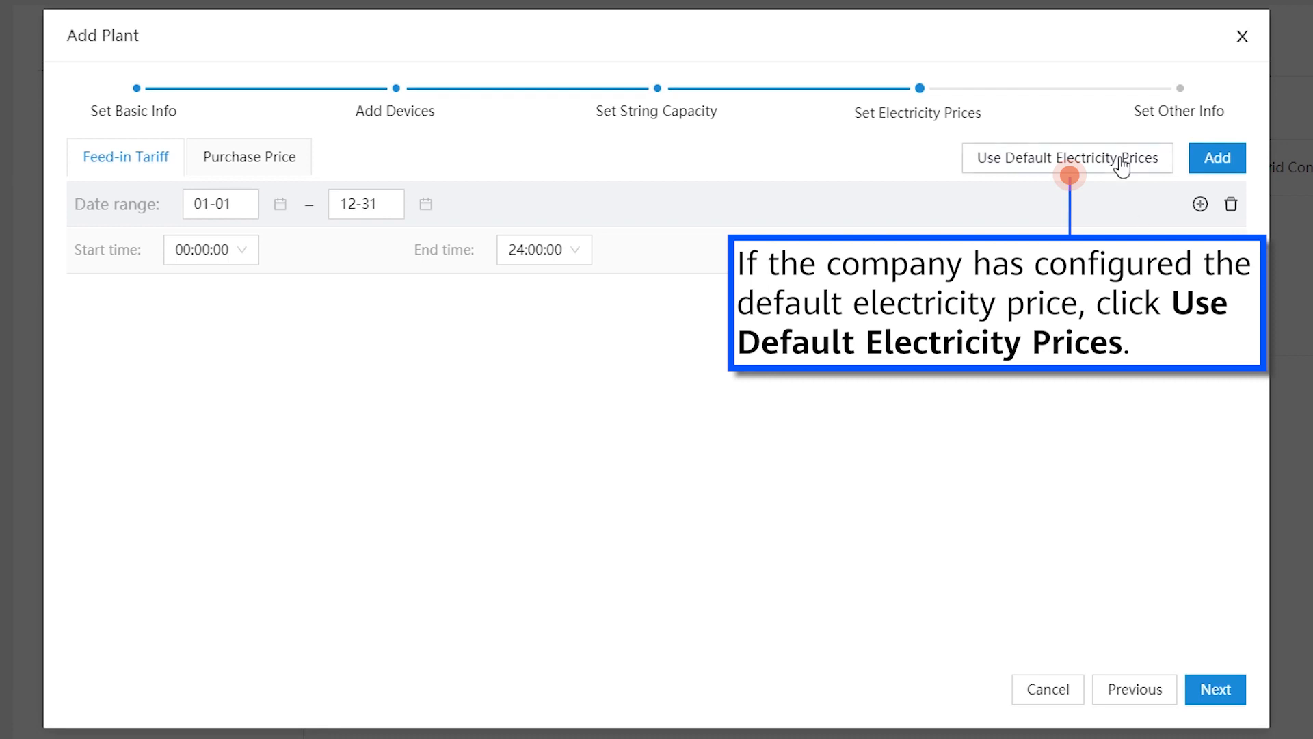
Step: Load default electricity prices and set the first feed-in tariff period to 0.2 EUR/kWh
left_click(1066, 157)
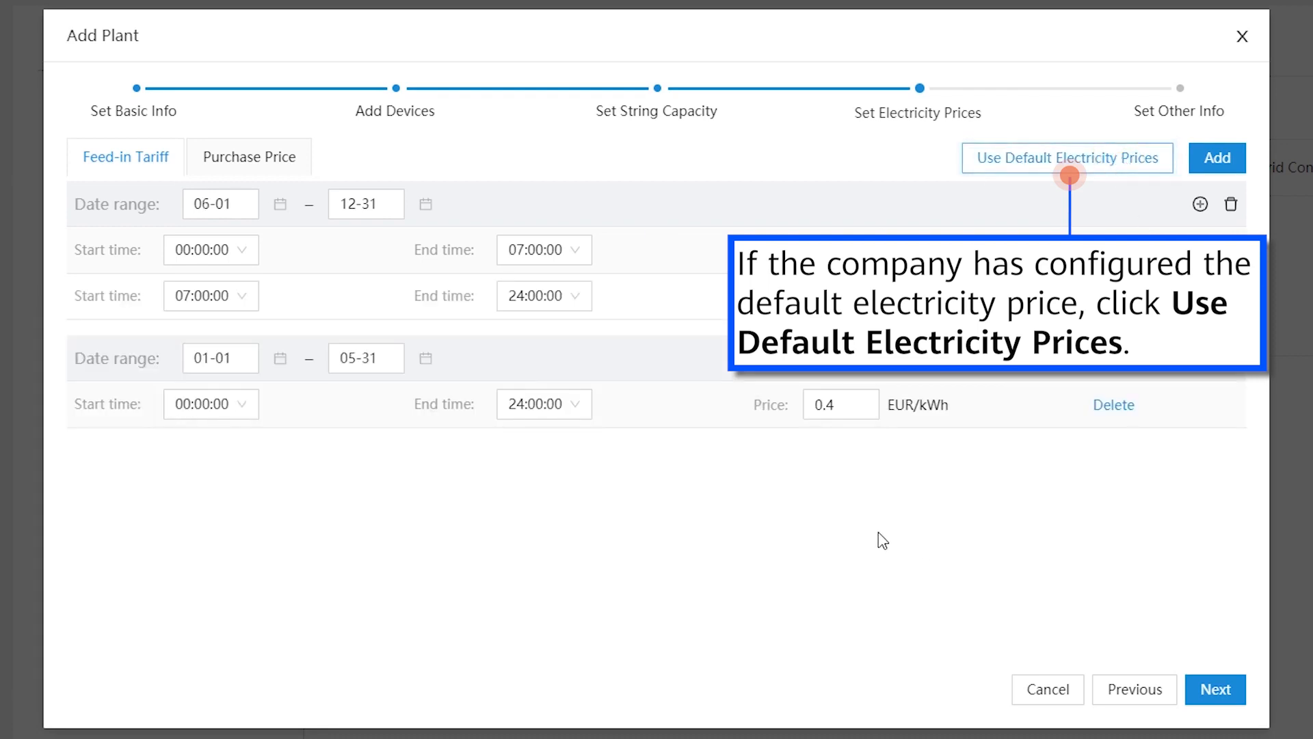
left_click(1066, 157)
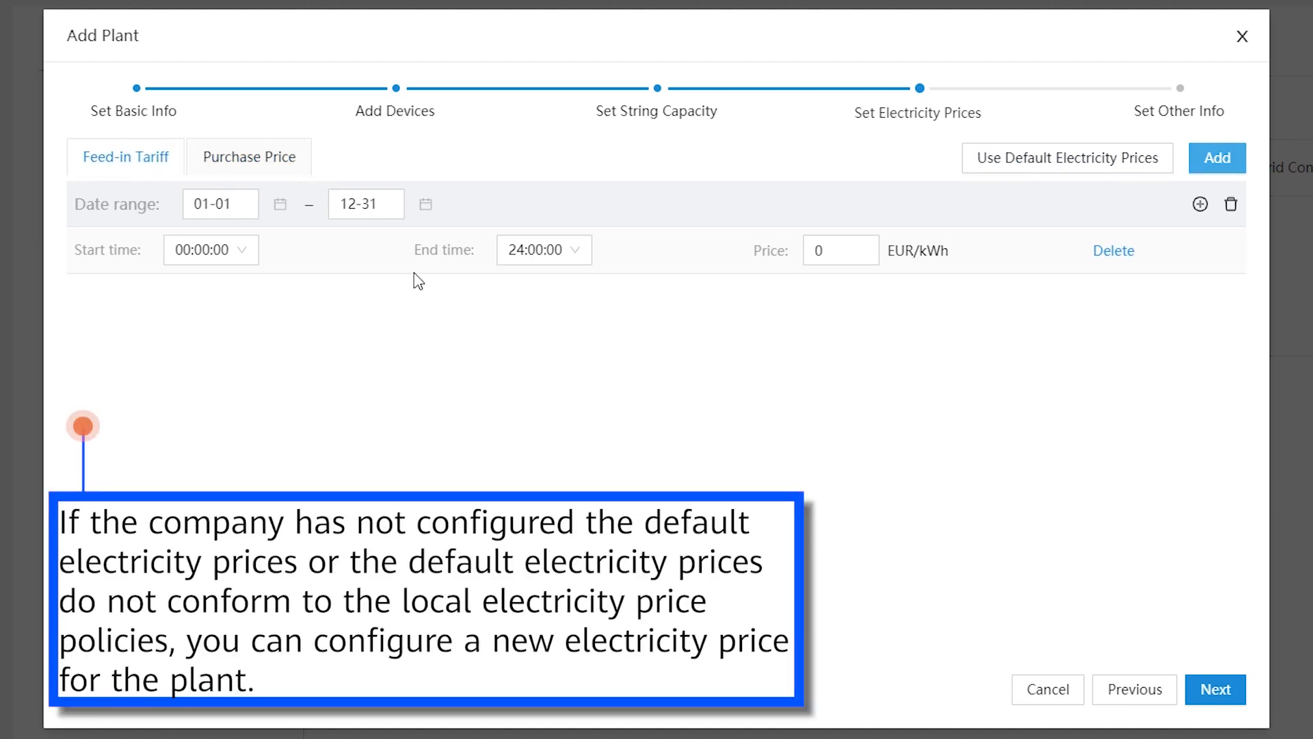
left_click(365, 204)
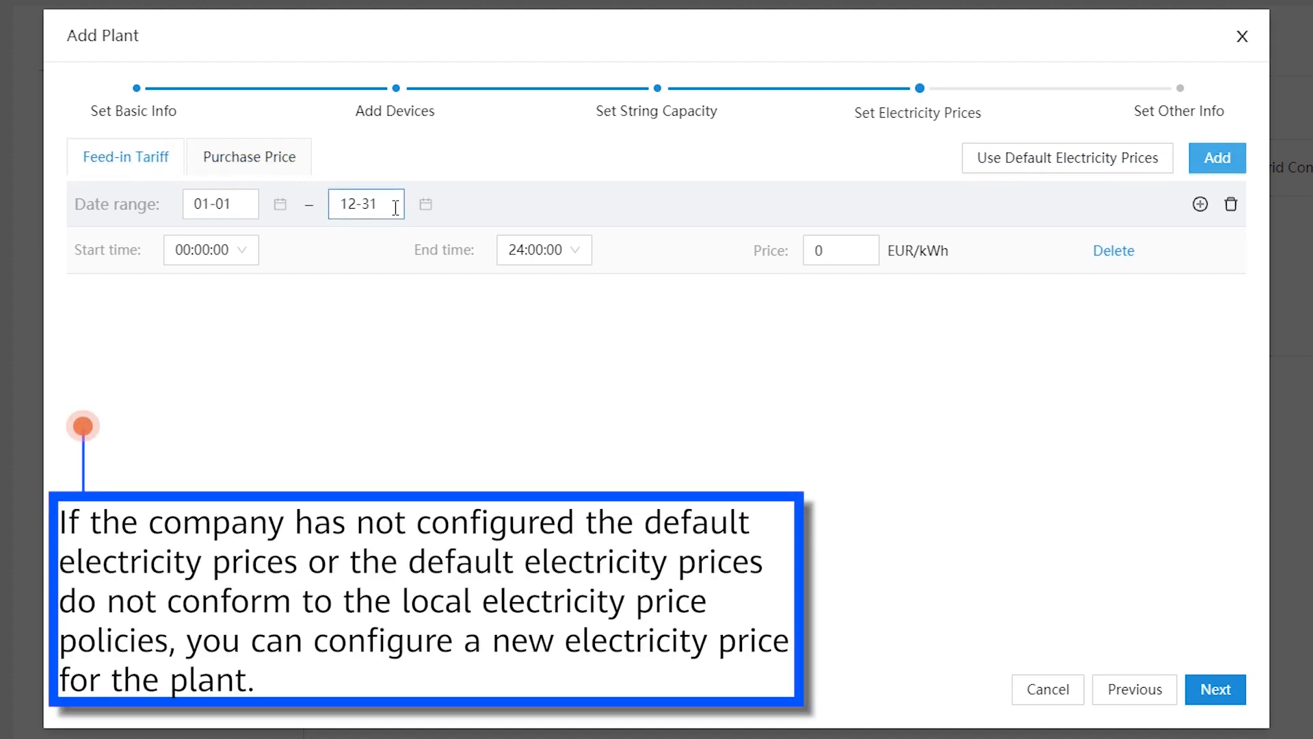
left_click(365, 204)
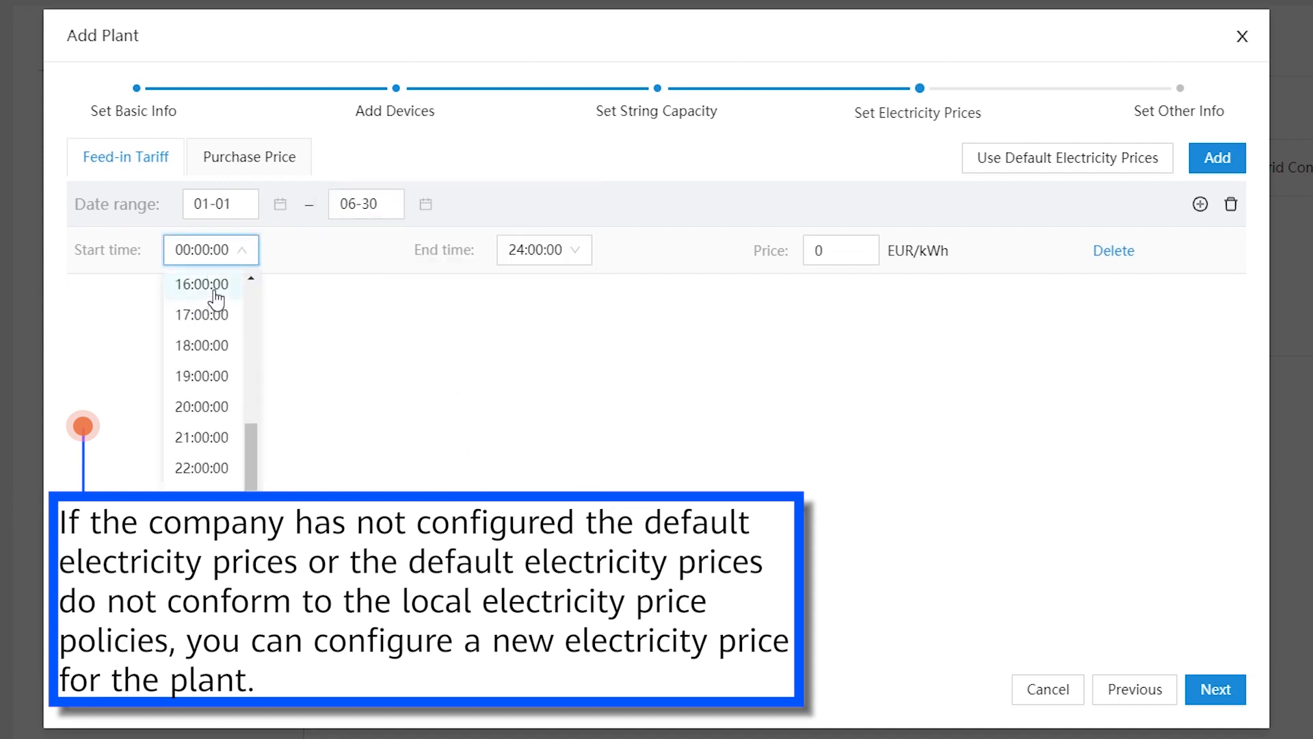
left_click(201, 284)
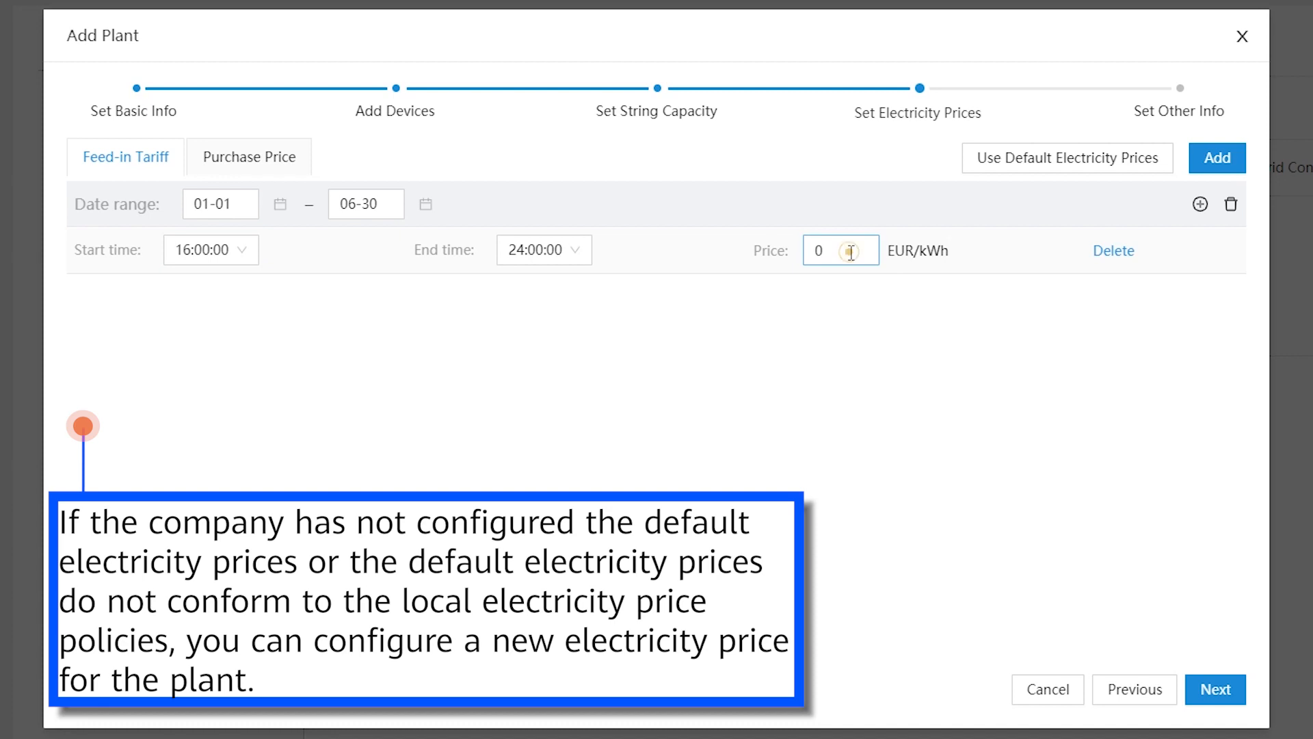
type("0.2")
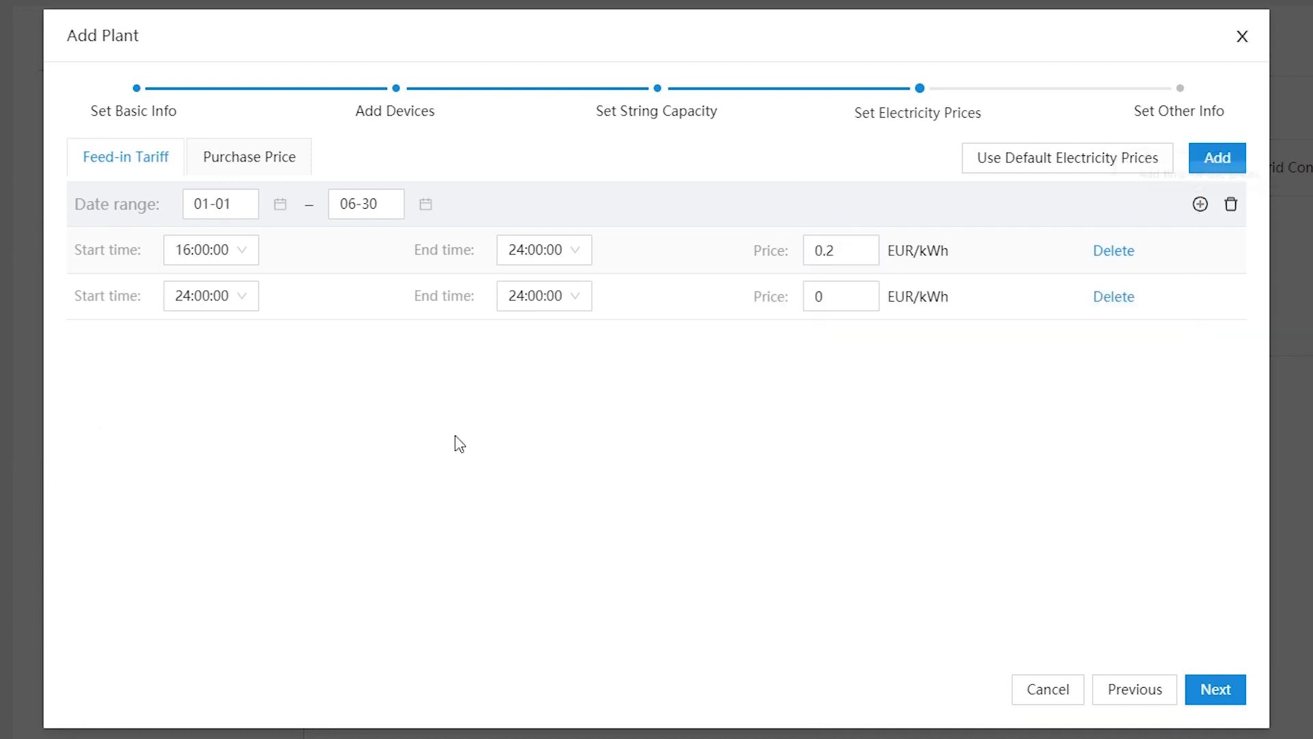
Step: Set the July–December feed-in tariff to 0.4 EUR/kWh and the purchase price, then proceed
left_click(209, 295)
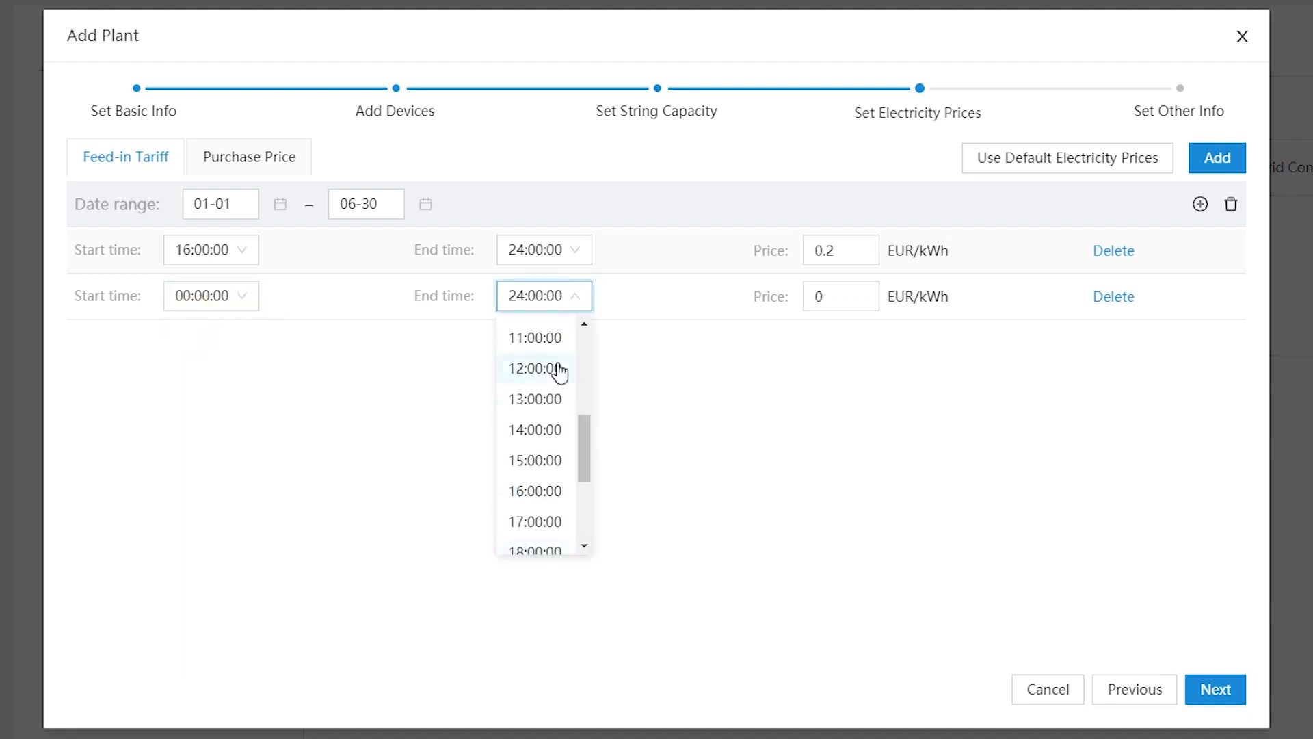
left_click(534, 491)
type(".3")
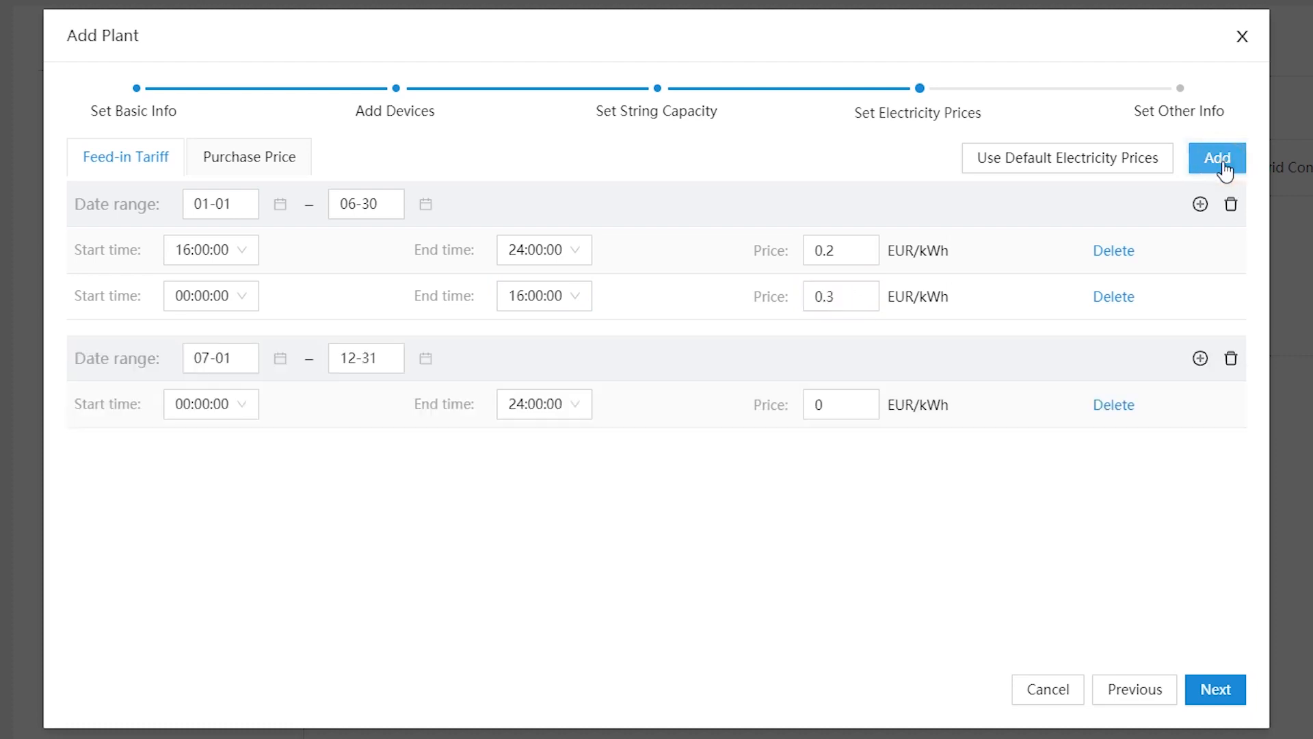
left_click(840, 403)
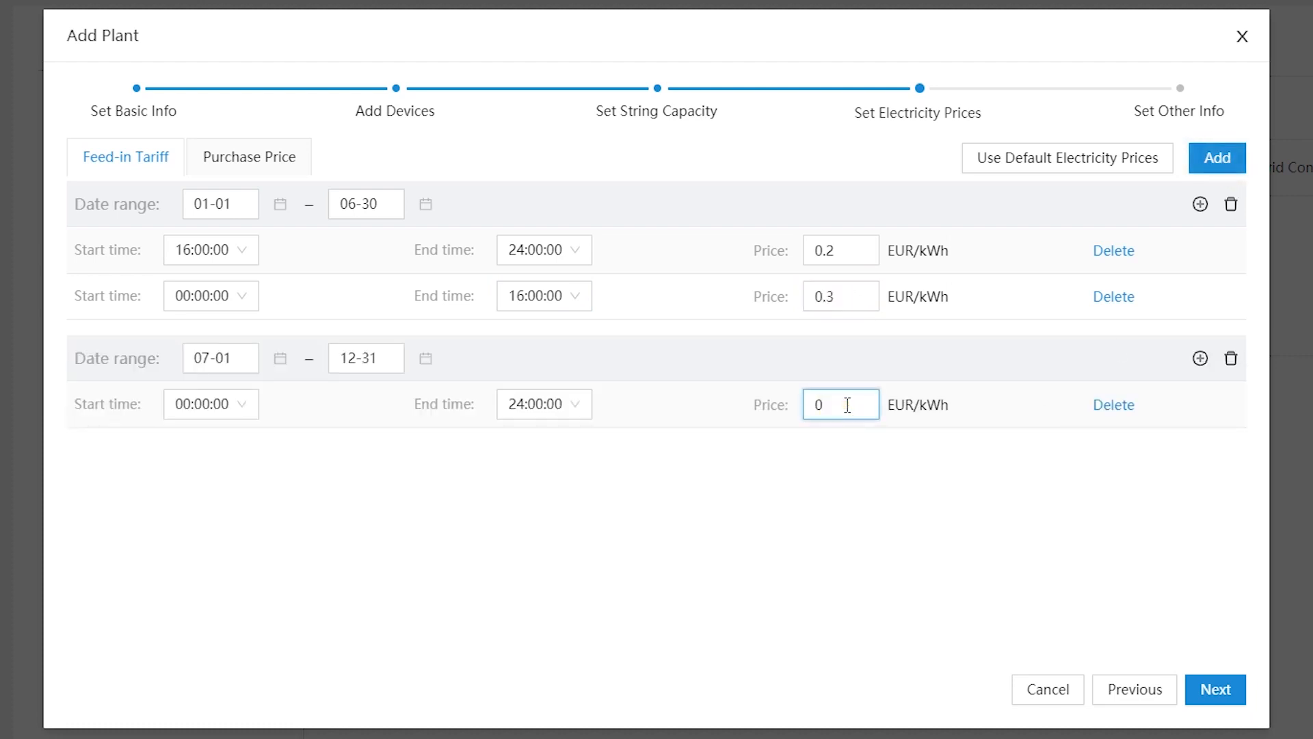
type("0.4")
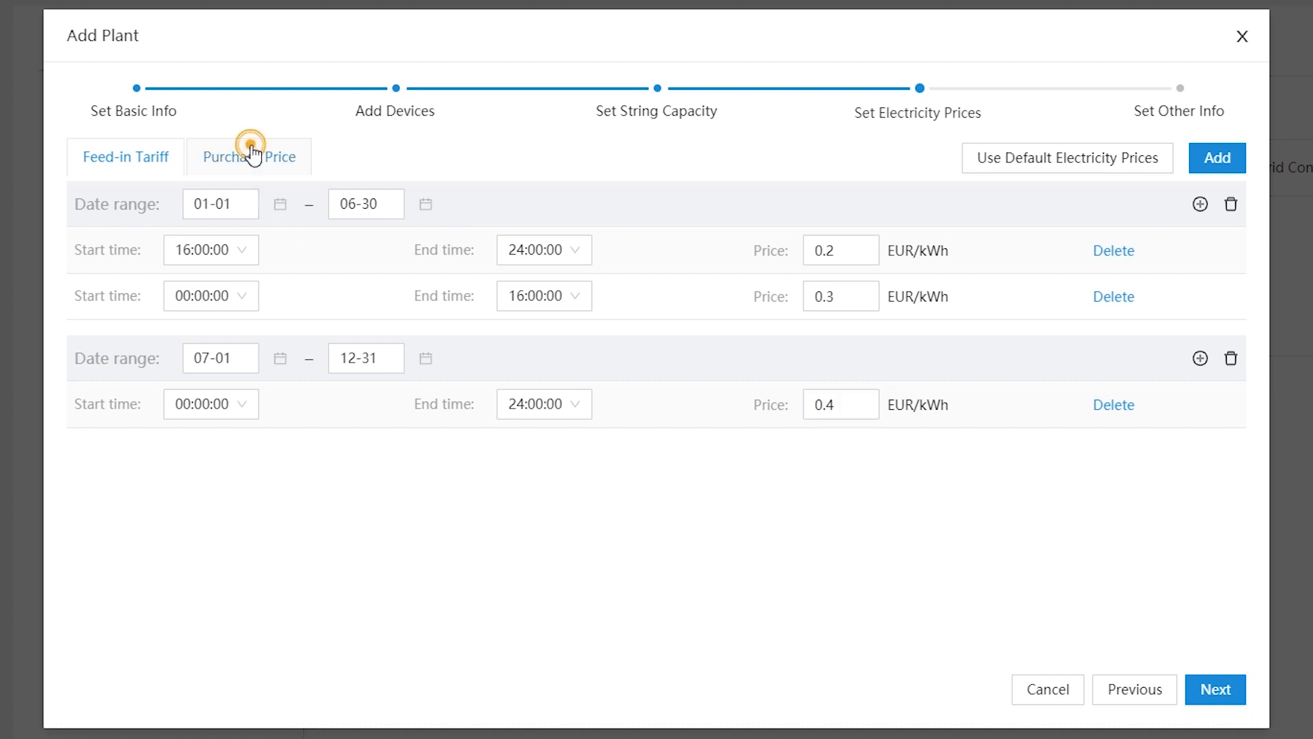
left_click(249, 156)
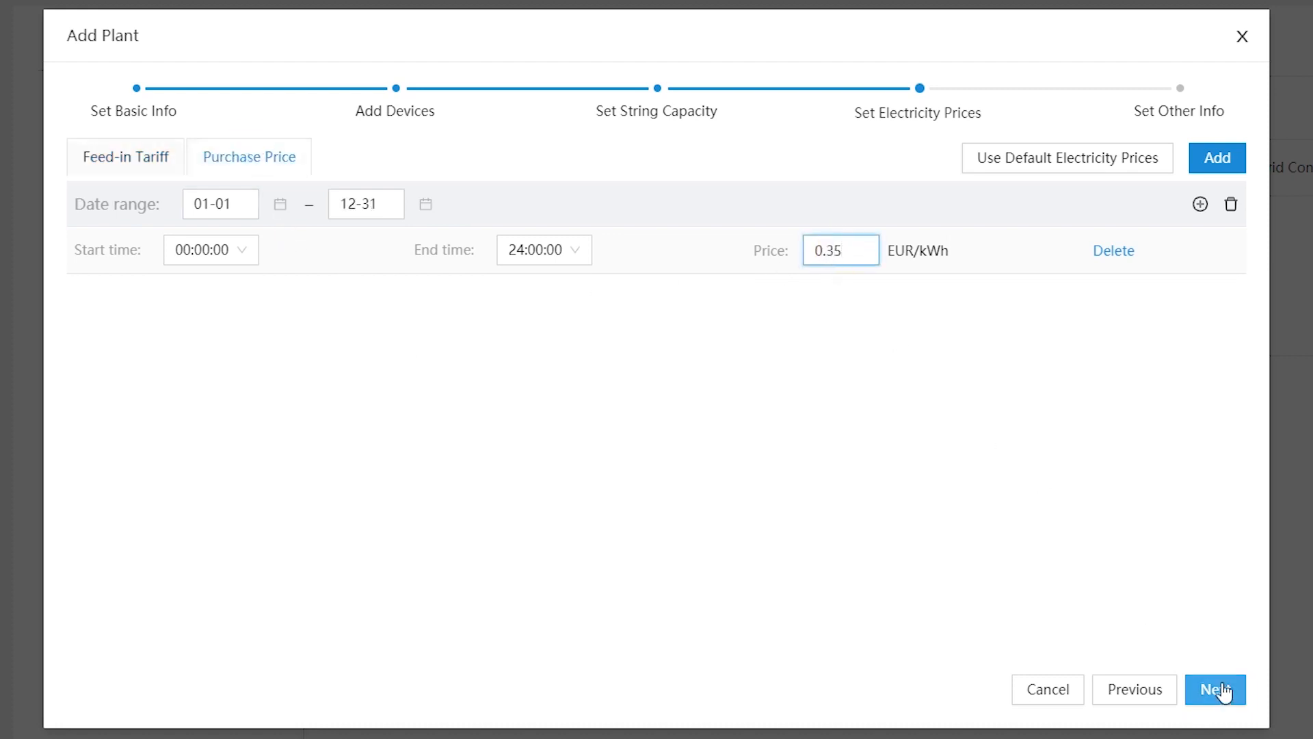
left_click(1215, 690)
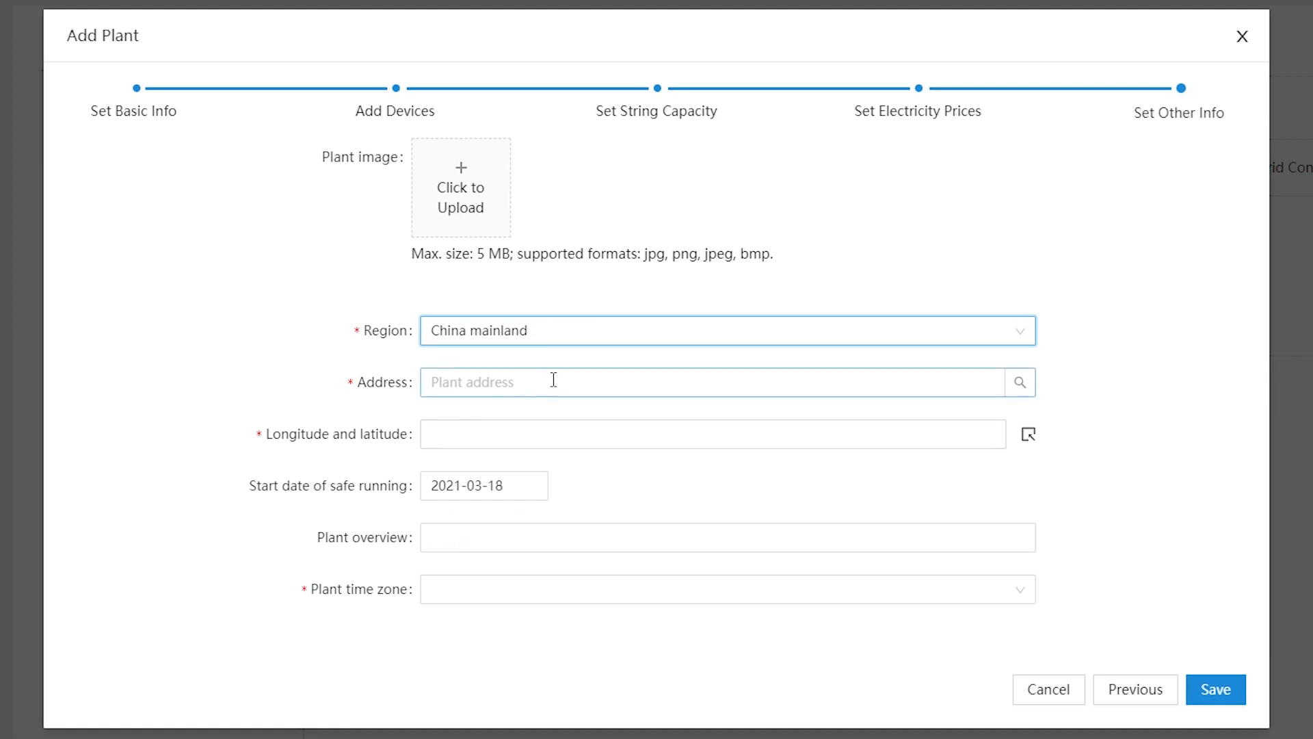
Step: Enter the 'beijing' address, position the plant on the map picker, and save the plant
type("beijing")
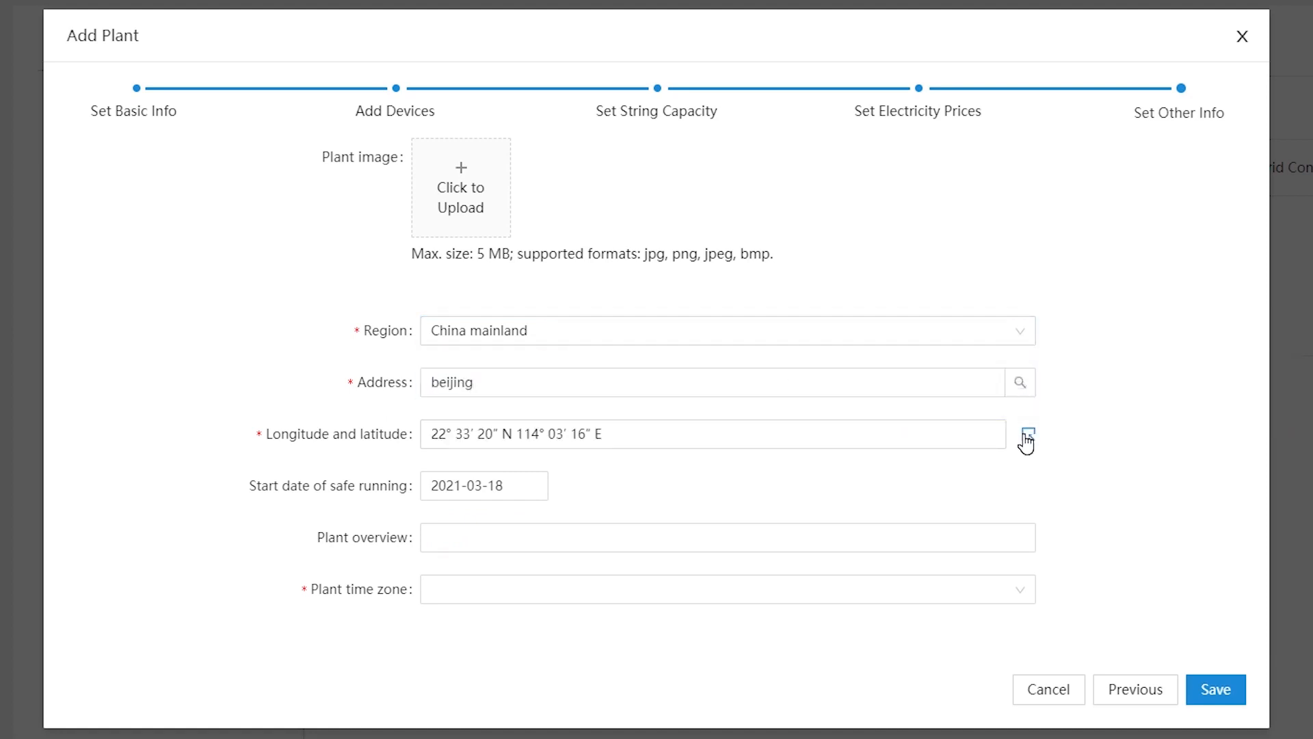
left_click(1026, 434)
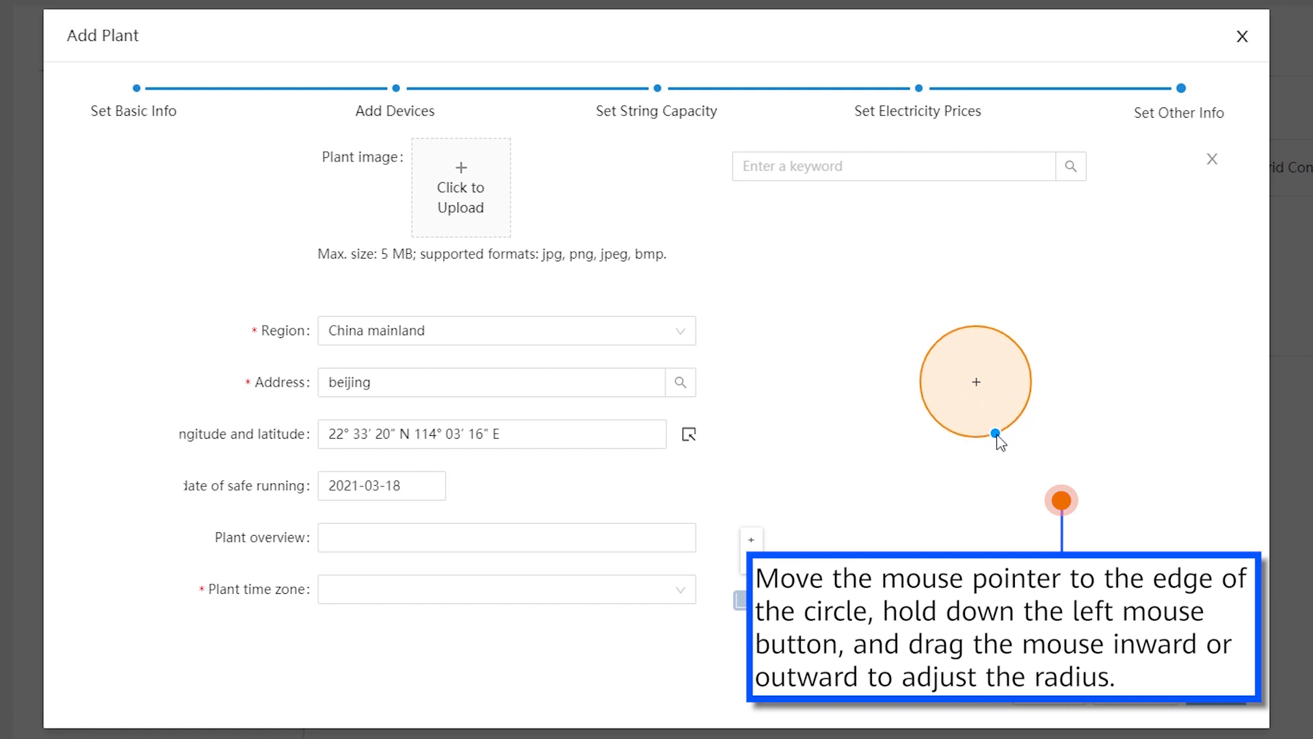
left_click_drag(996, 433, 1001, 441)
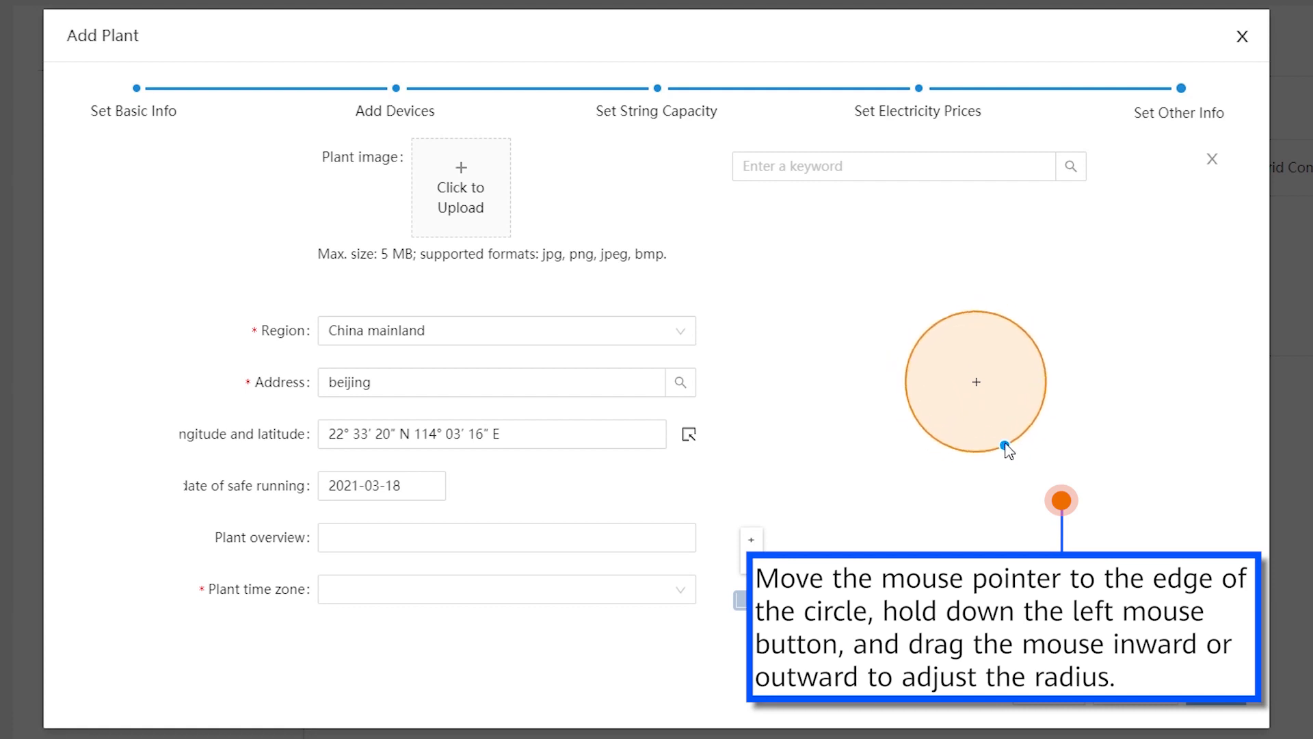
left_click_drag(1003, 444, 975, 392)
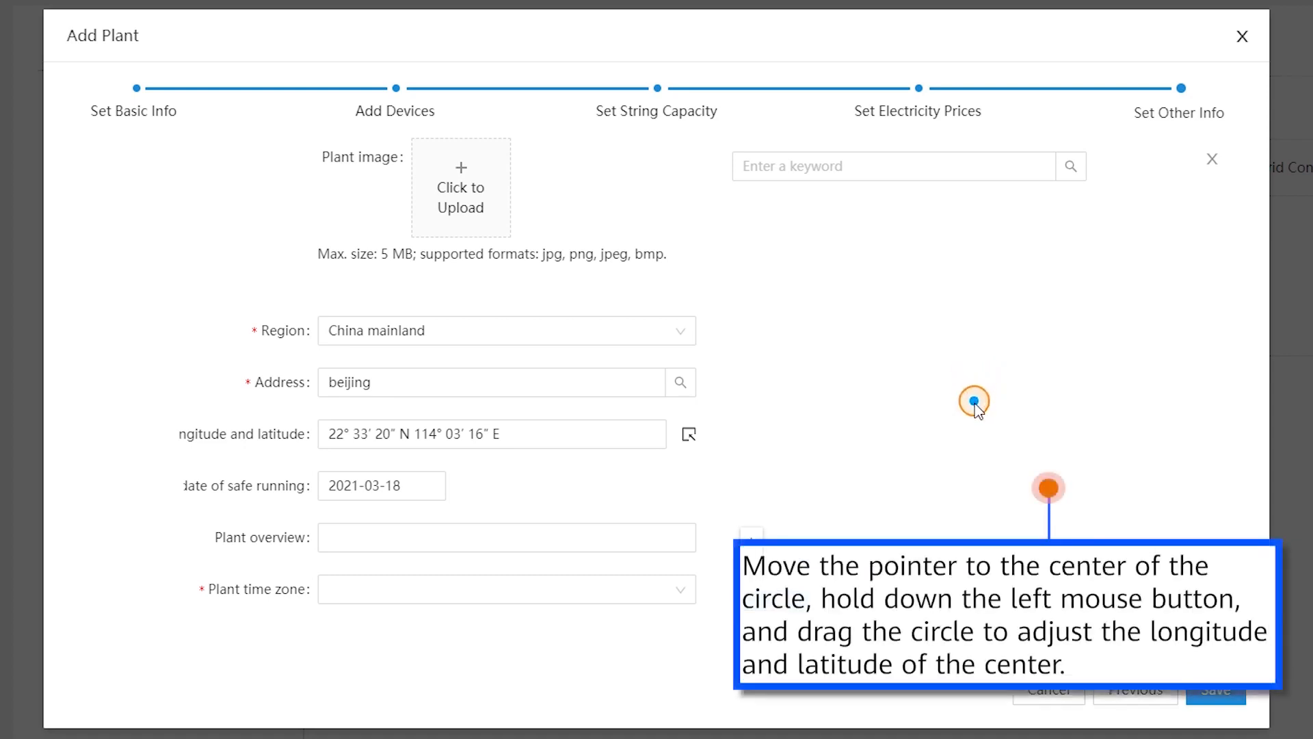
left_click_drag(974, 400, 940, 385)
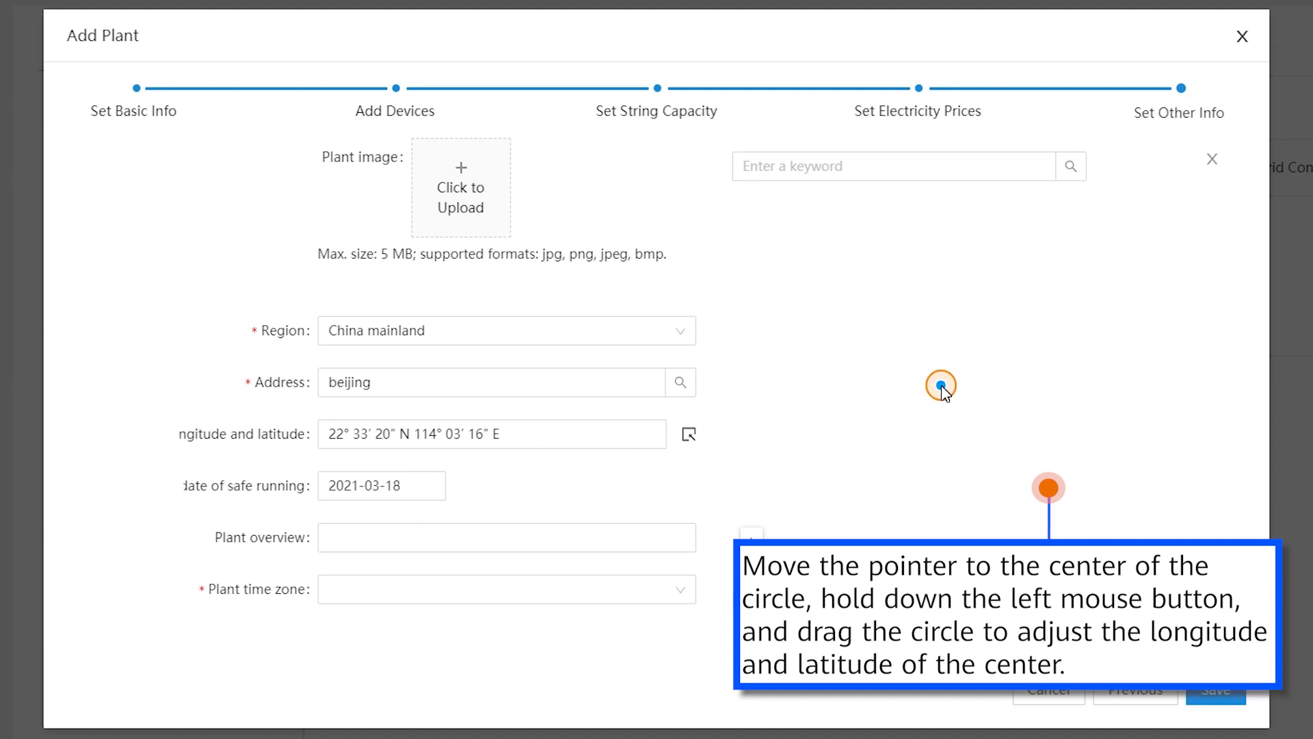
left_click_drag(941, 385, 936, 385)
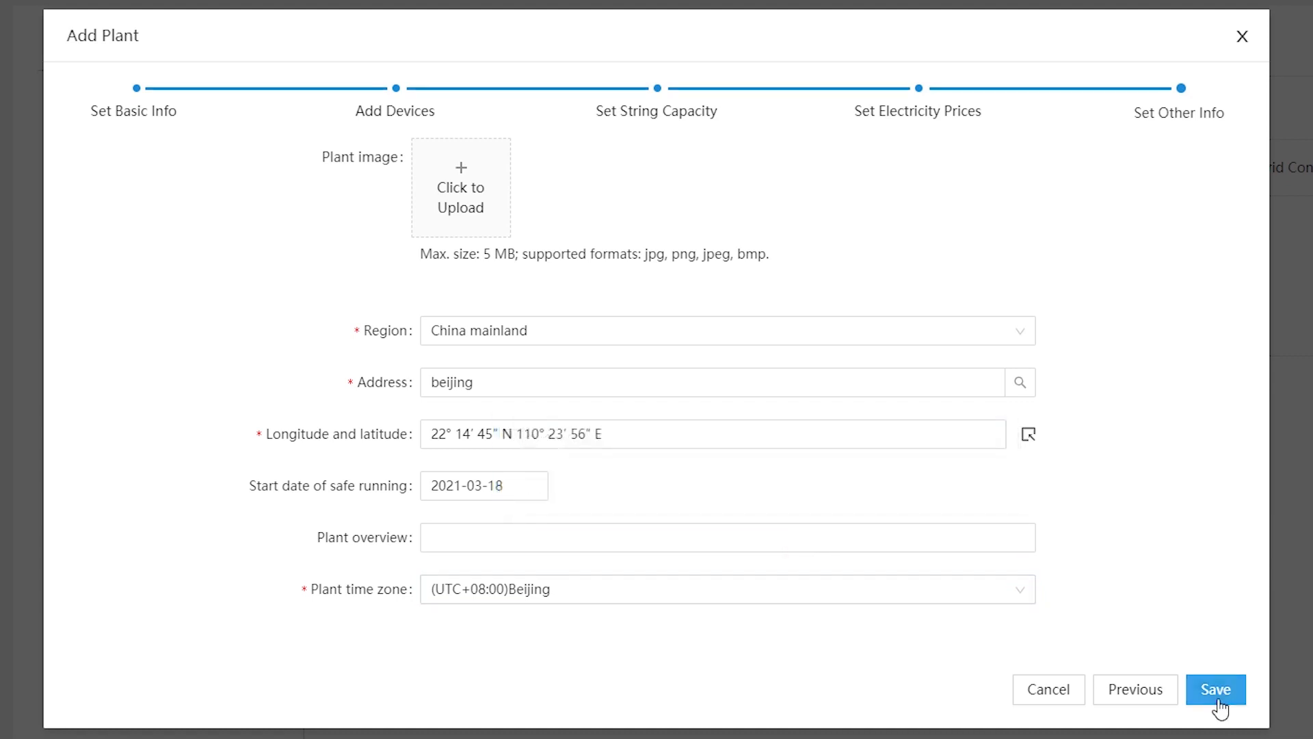
left_click(1214, 690)
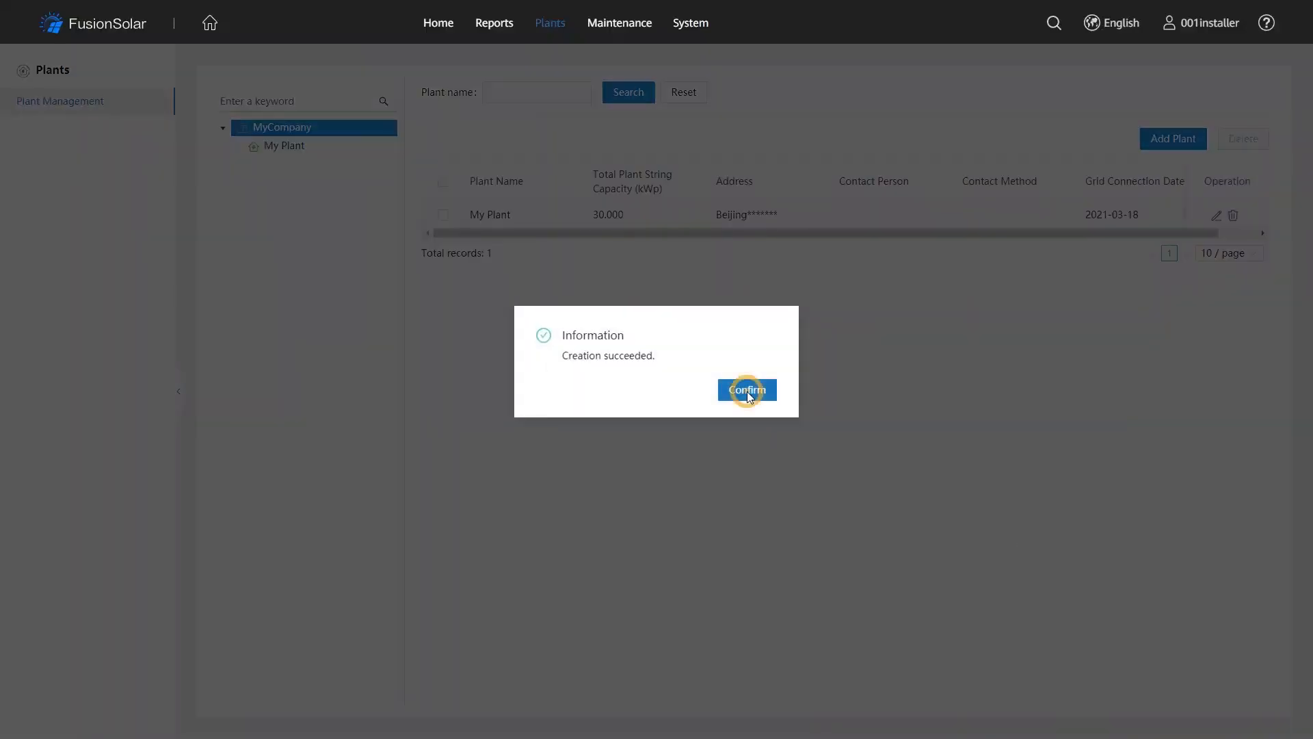
Step: Dismiss the success message and open My Plant from the Home list view
left_click(745, 389)
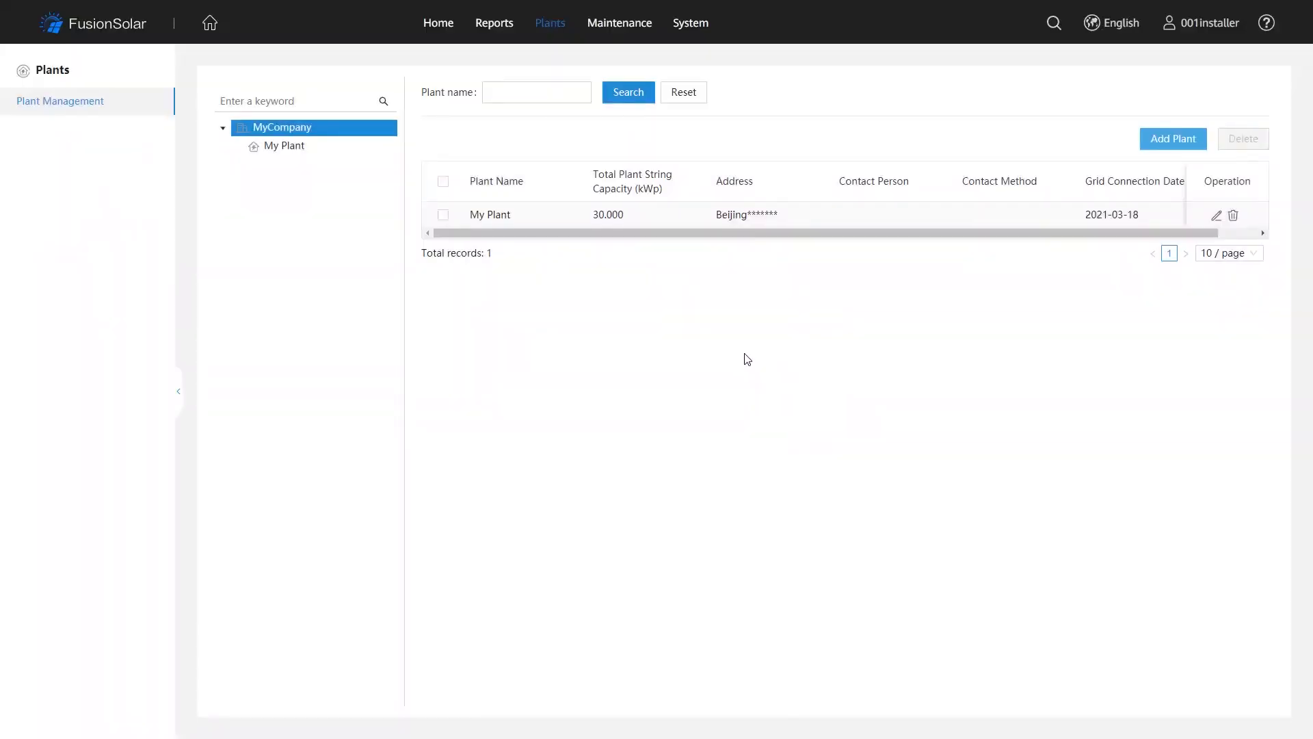
left_click(437, 23)
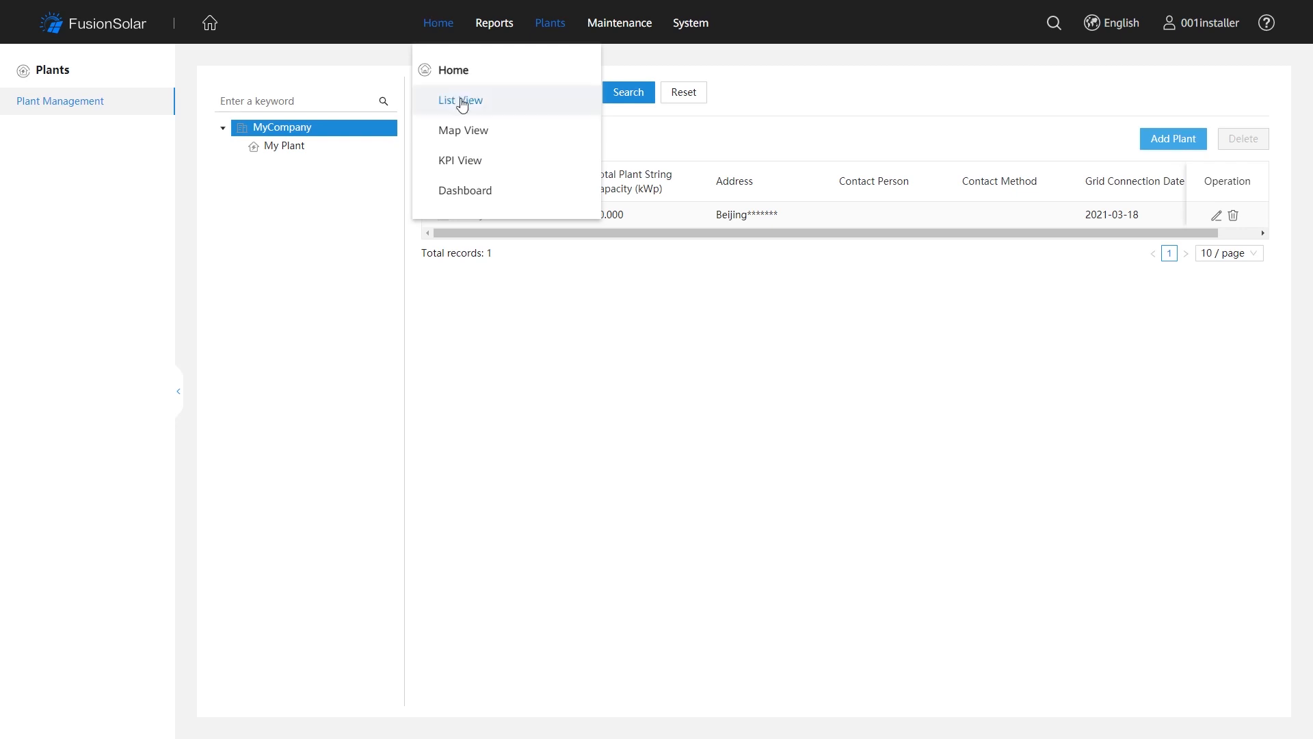
left_click(459, 100)
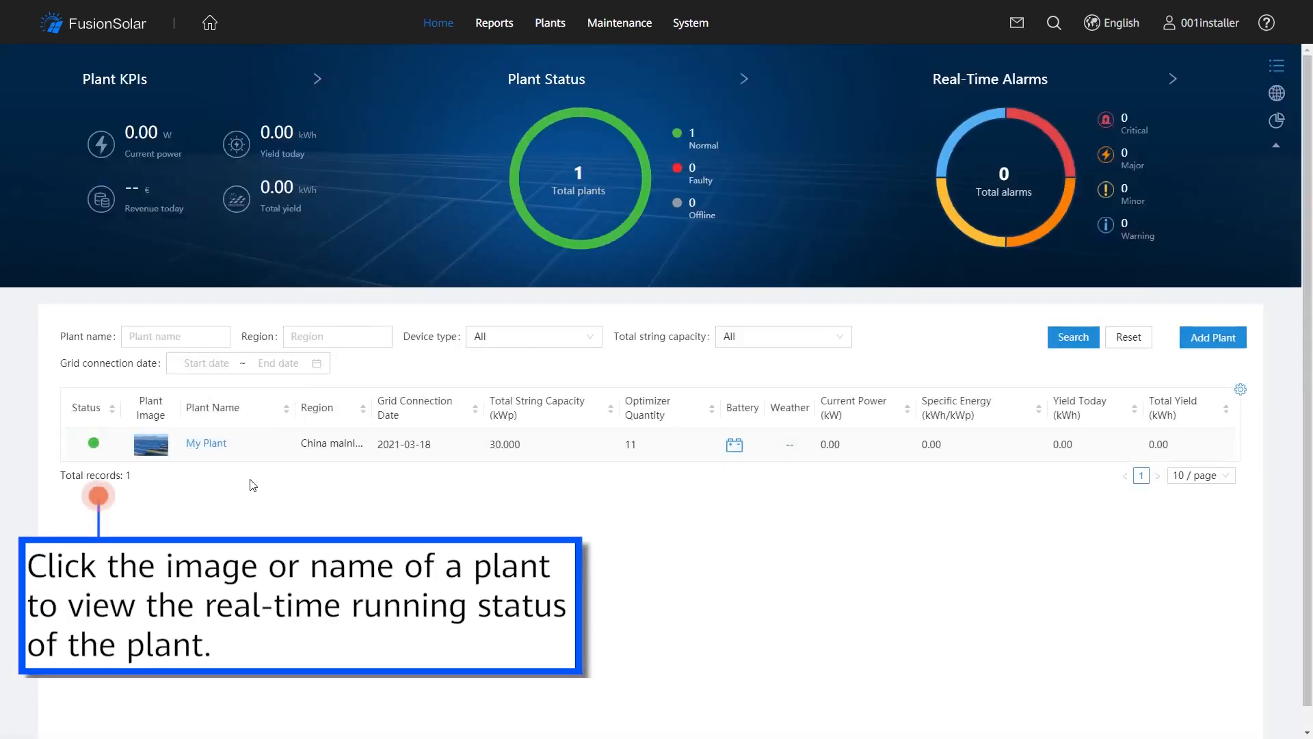
left_click(206, 443)
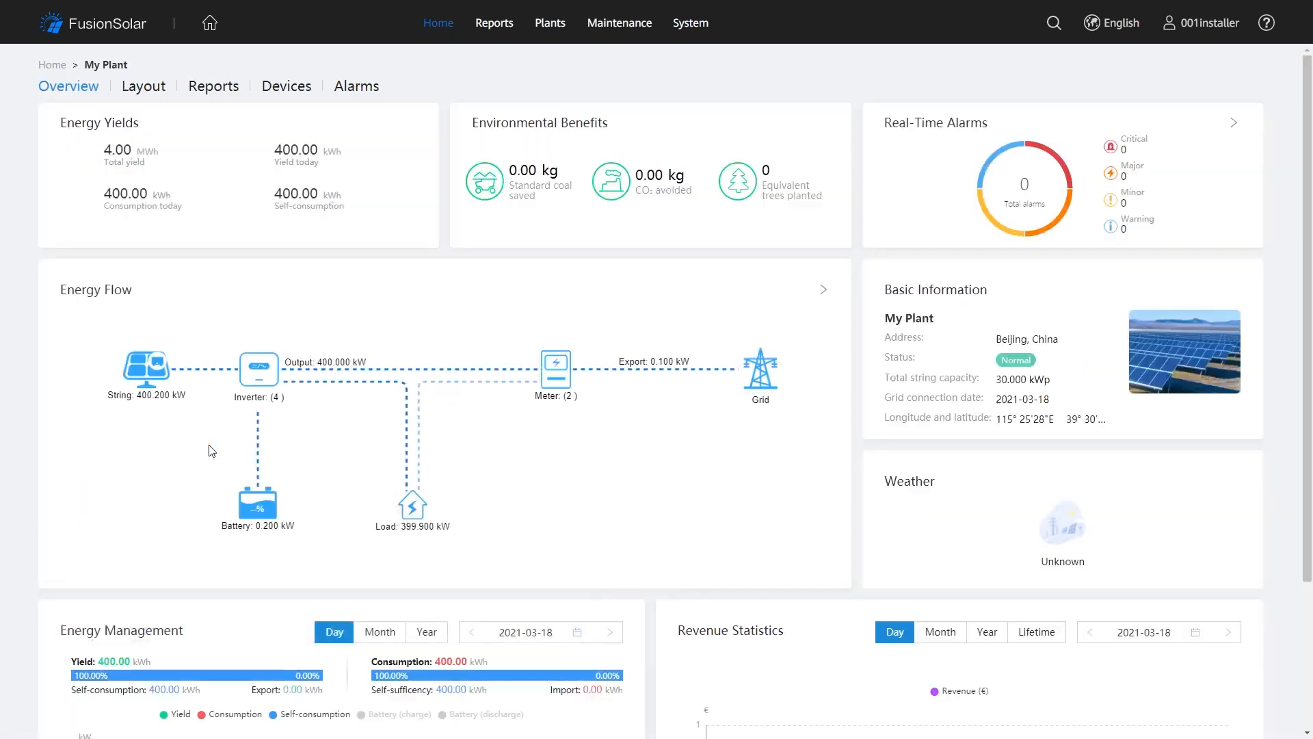